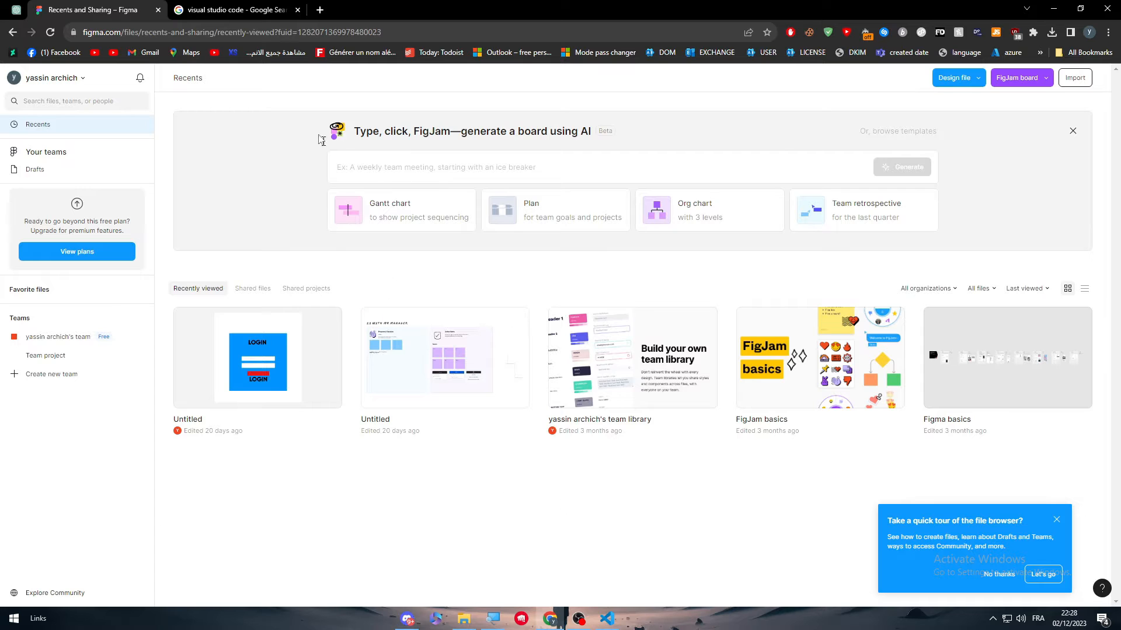
mouse_move(447, 527)
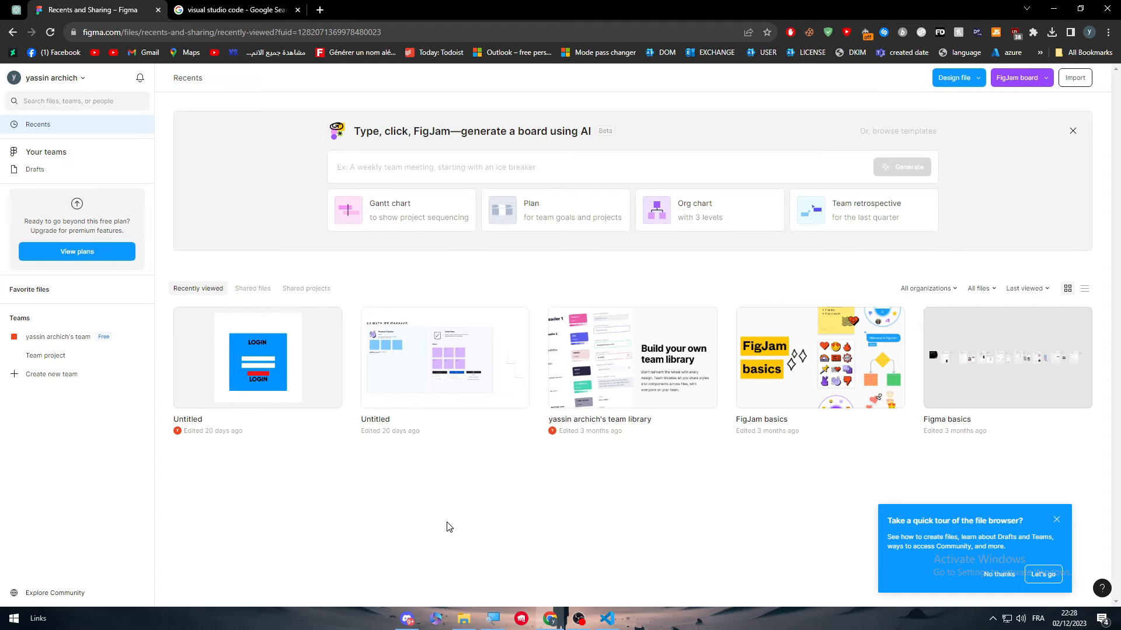
Switch to the 'visual studio code - Google Search' browser tab
click(236, 9)
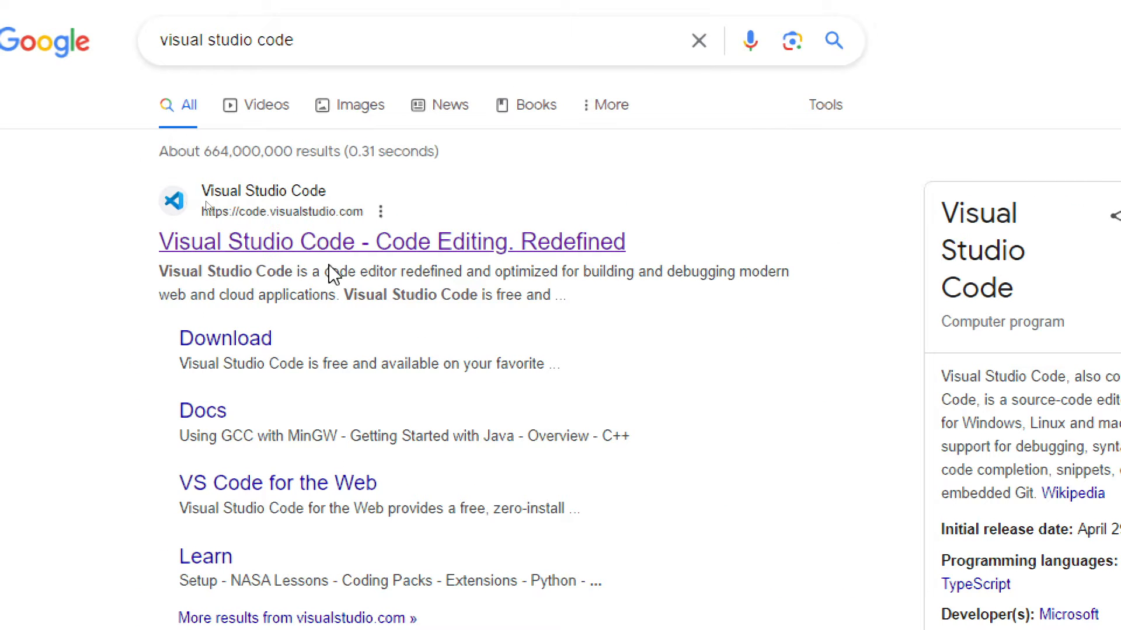
Open the 'Code Editing. Redefined' result and expand the Download for free platform list
click(391, 242)
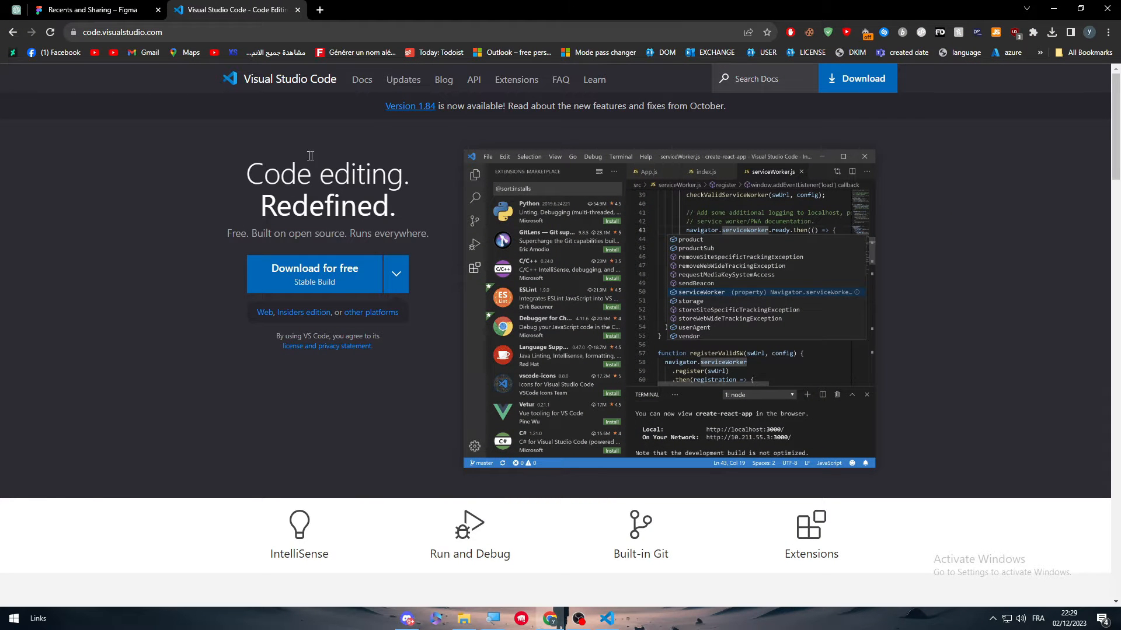
mouse_move(163, 184)
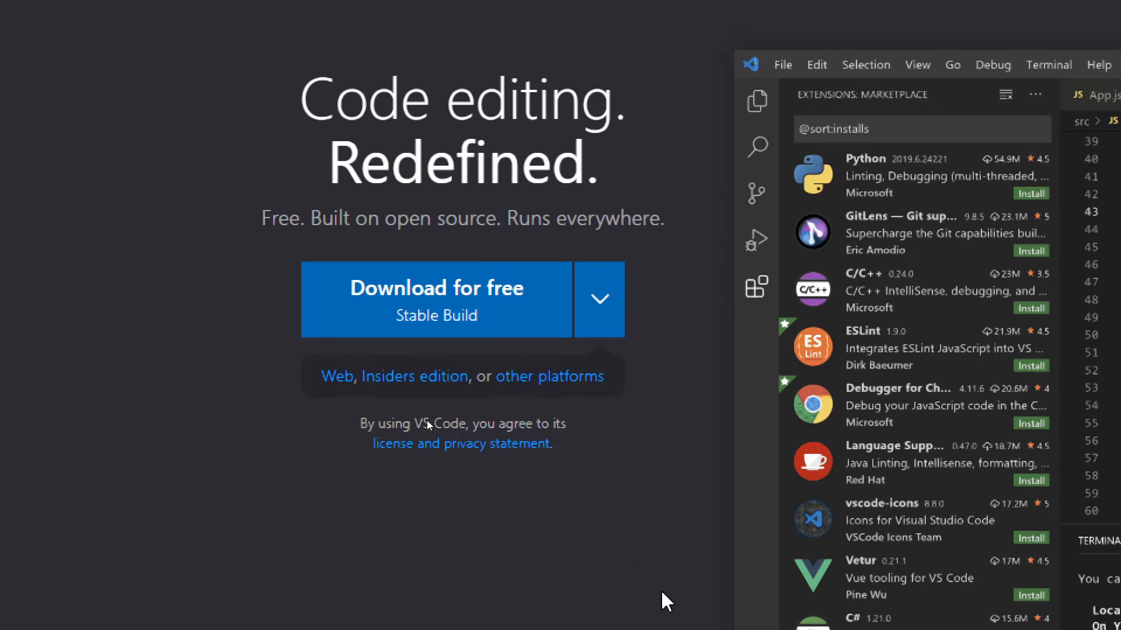
mouse_move(586, 318)
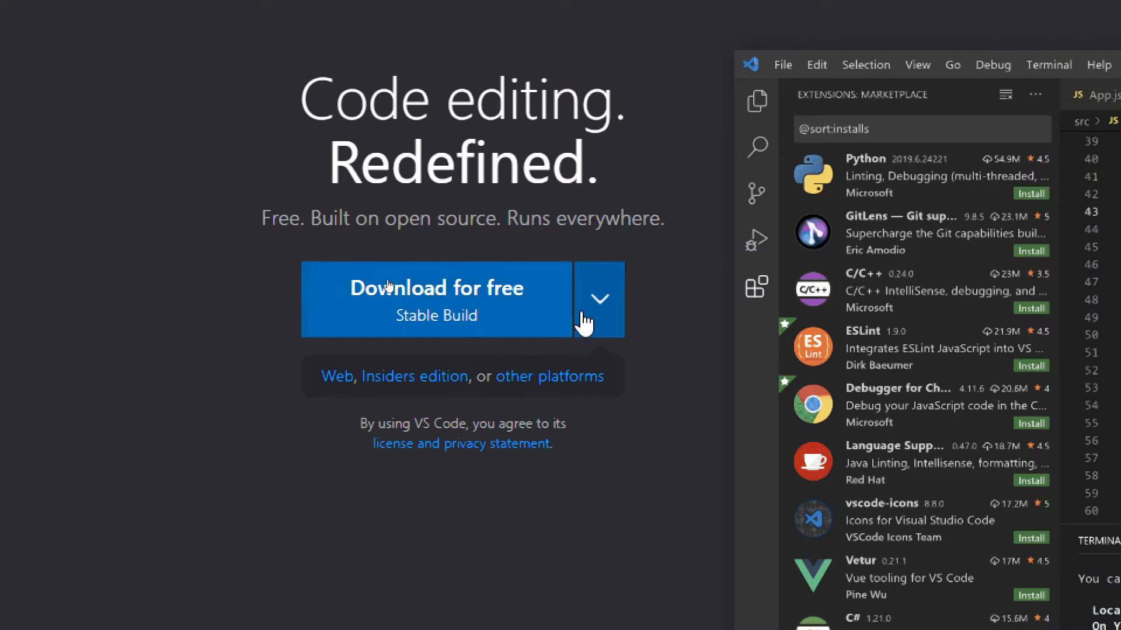
click(599, 299)
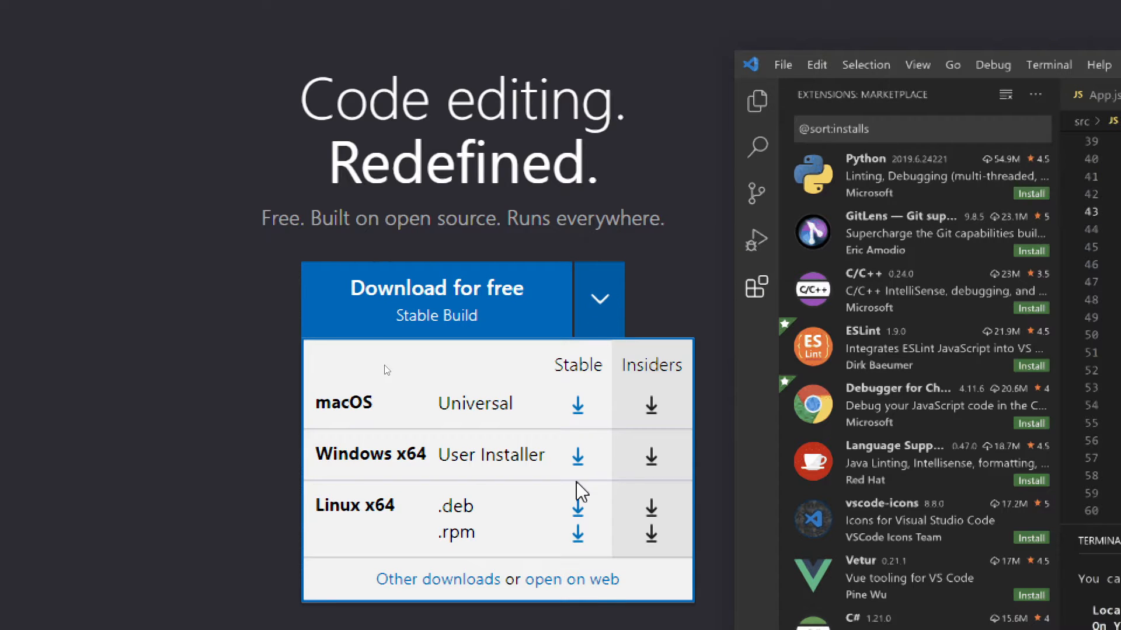
mouse_move(340, 307)
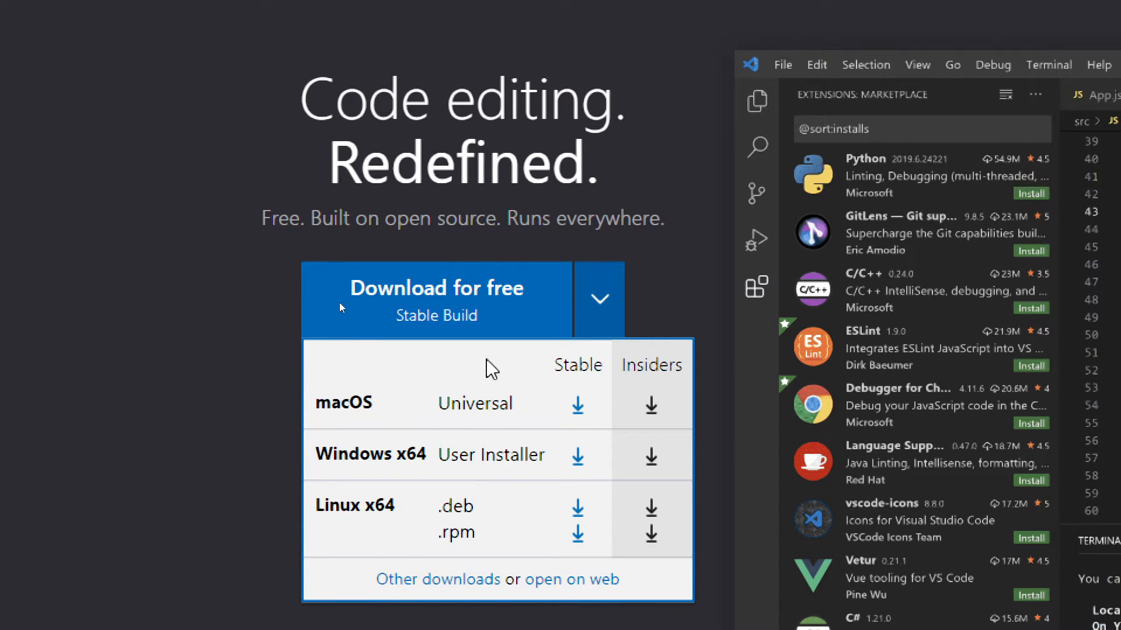
mouse_move(518, 414)
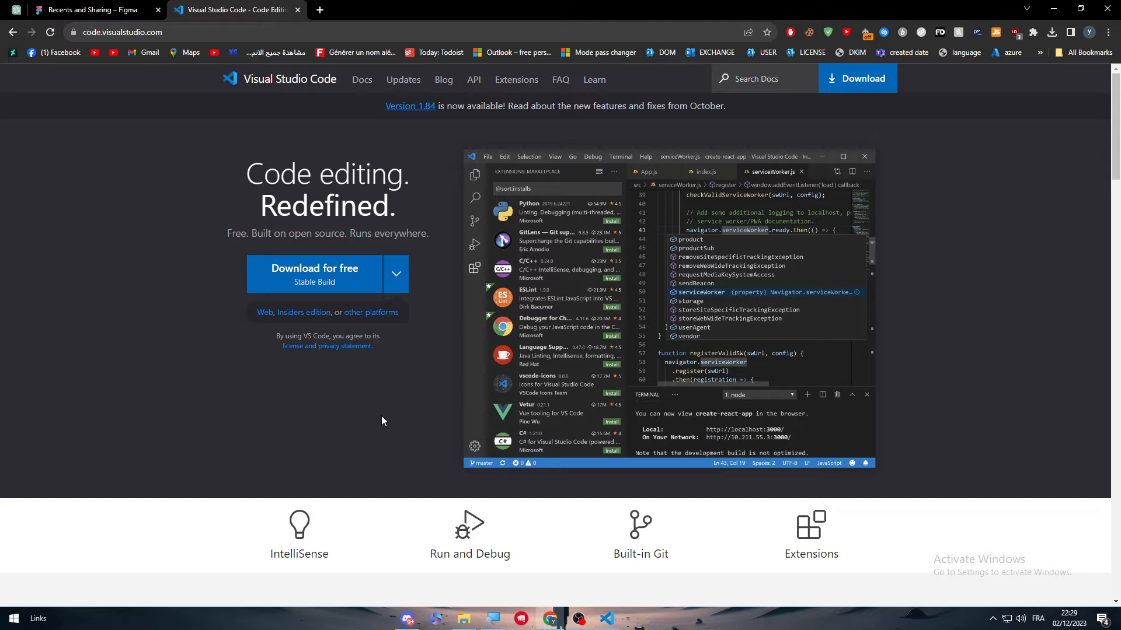
mouse_move(397, 414)
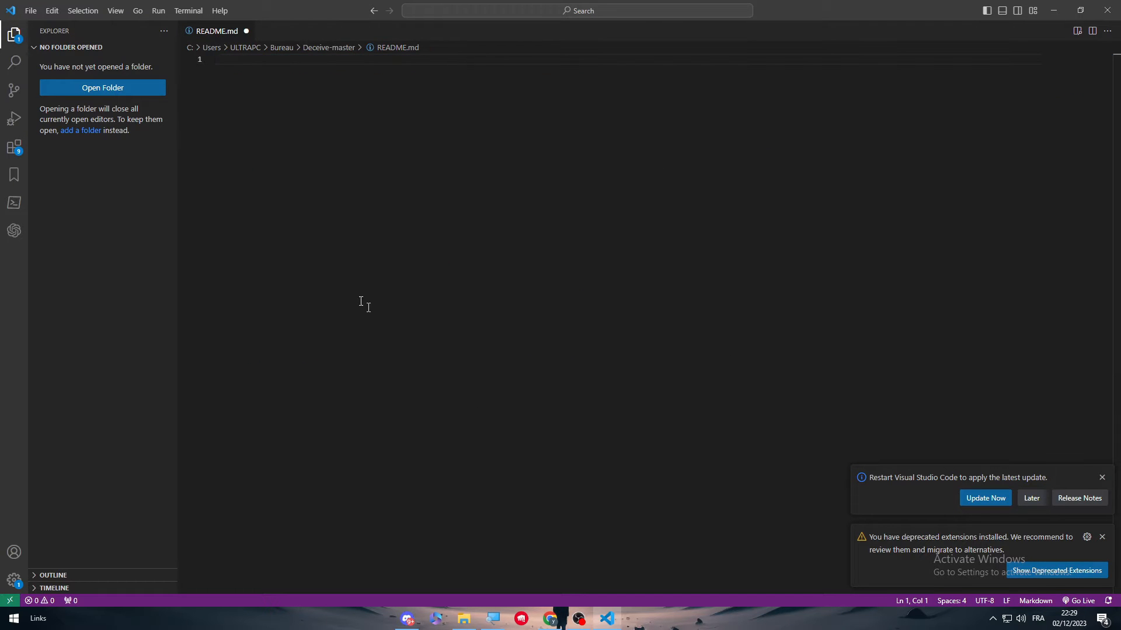
Close the README.md tab, answer its save prompt, and dismiss the restart-to-update notice
click(245, 30)
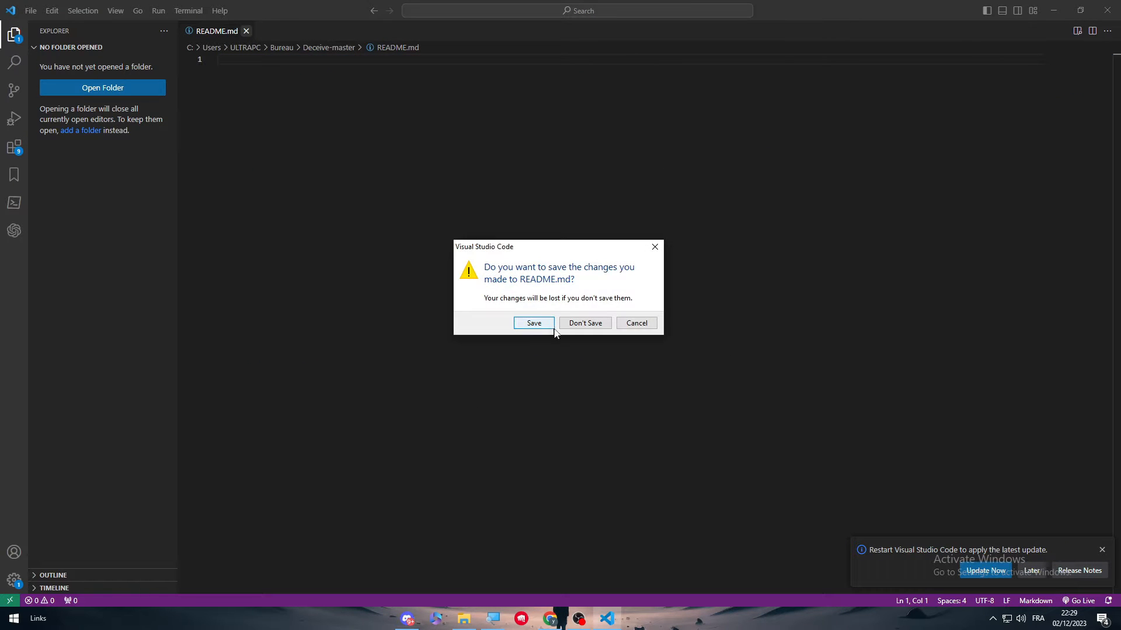
click(584, 322)
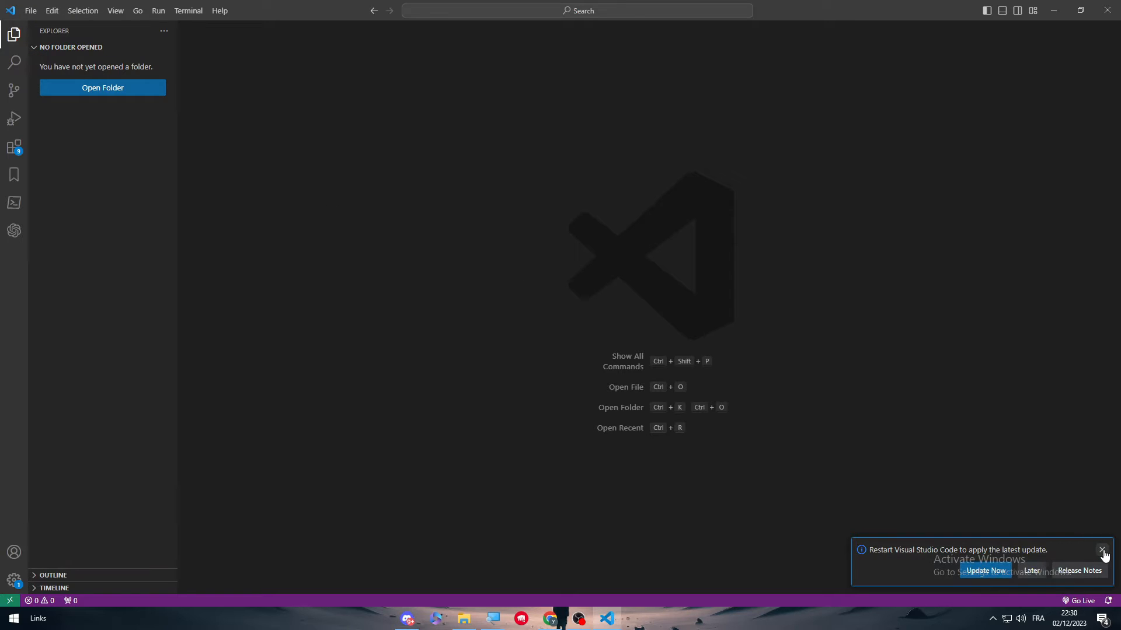
click(1102, 550)
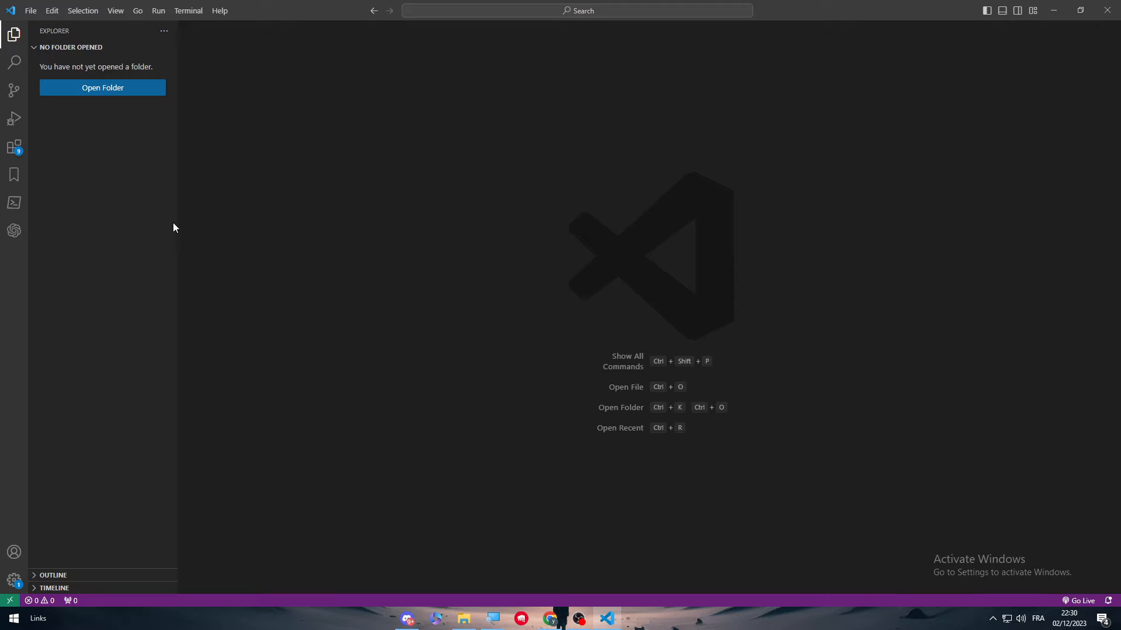
mouse_move(14, 118)
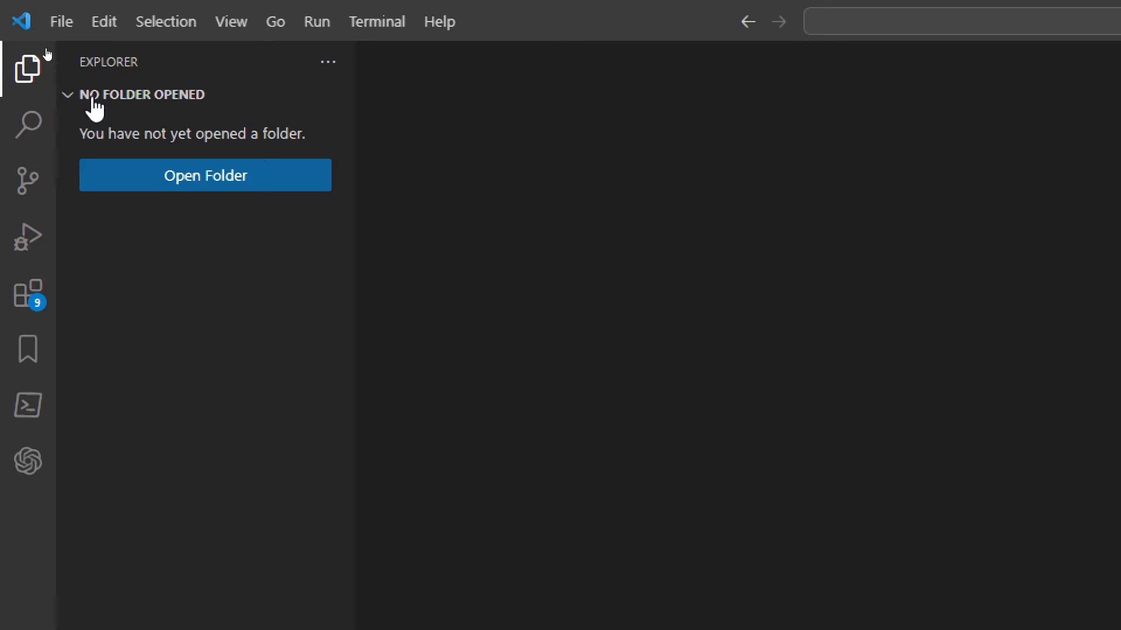
mouse_move(29, 67)
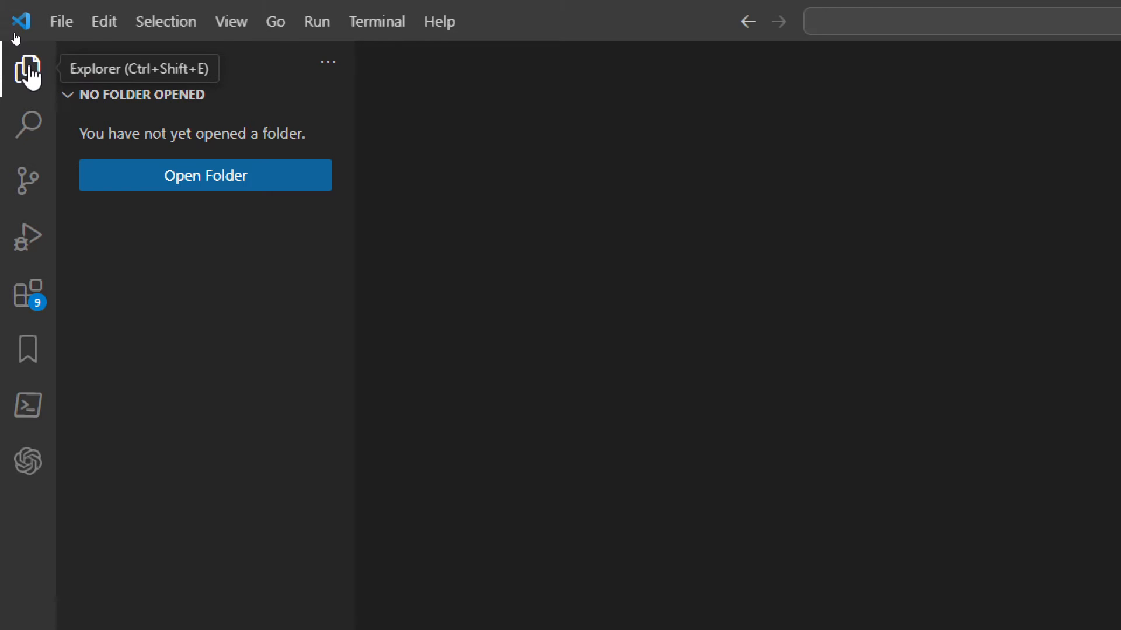
mouse_move(27, 181)
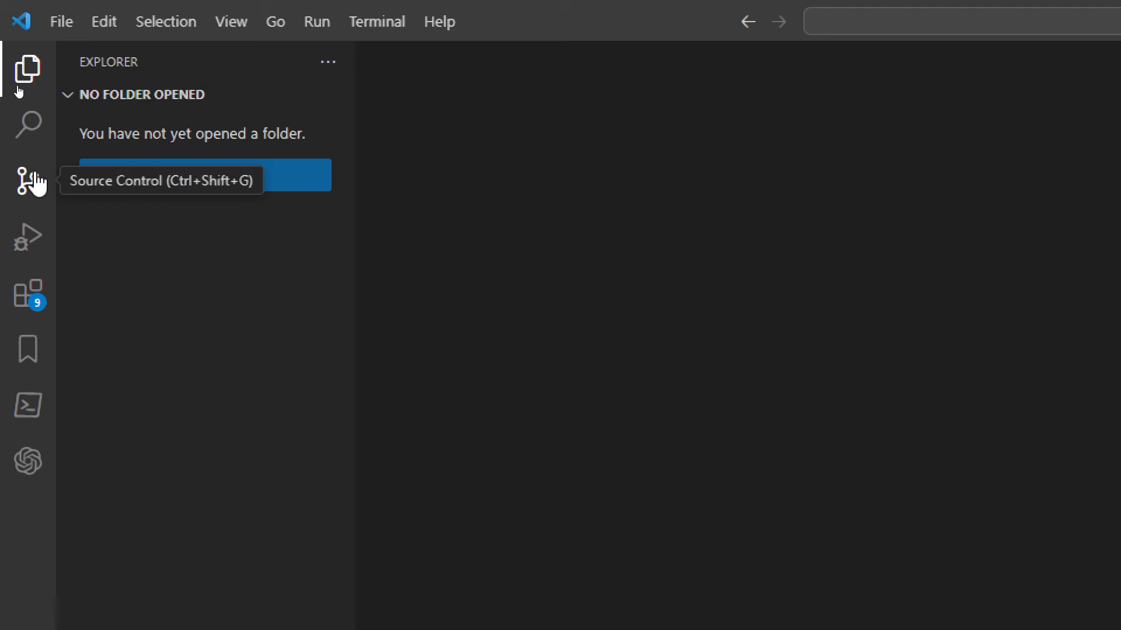
mouse_move(29, 292)
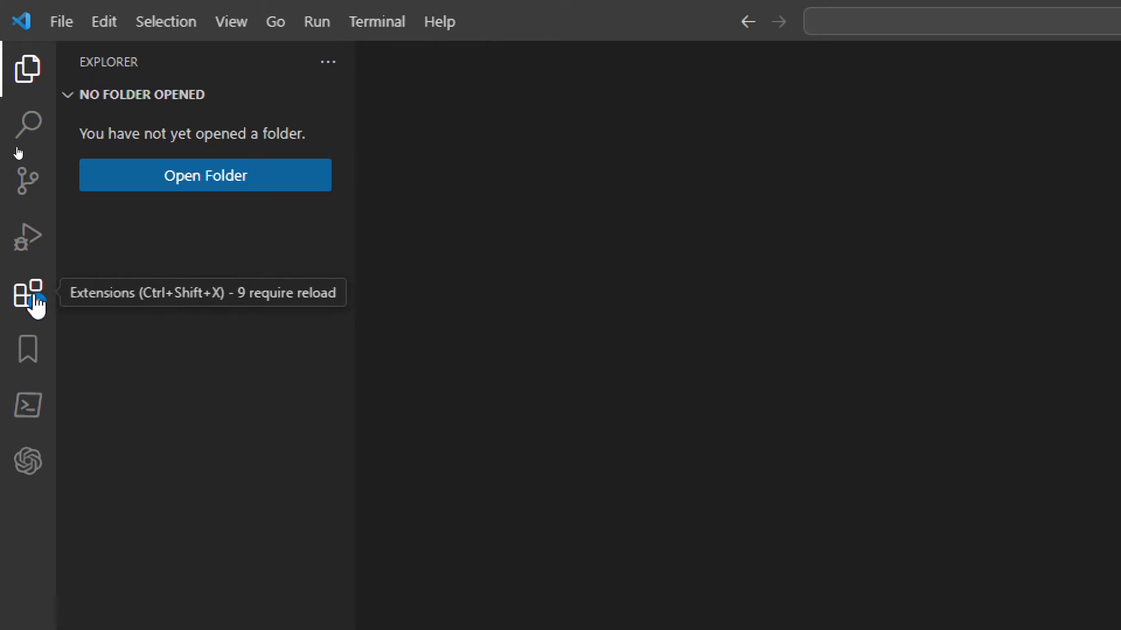
Search extensions for 'fi', view Figma for VS Code's marketplace page, and install it
click(27, 293)
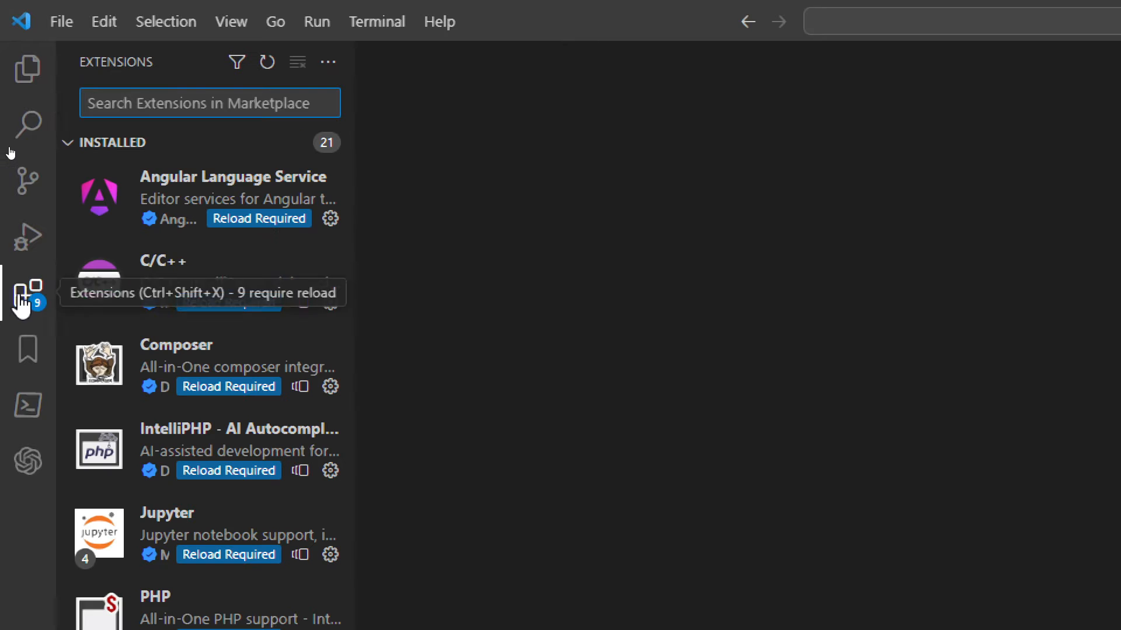
text(figma)
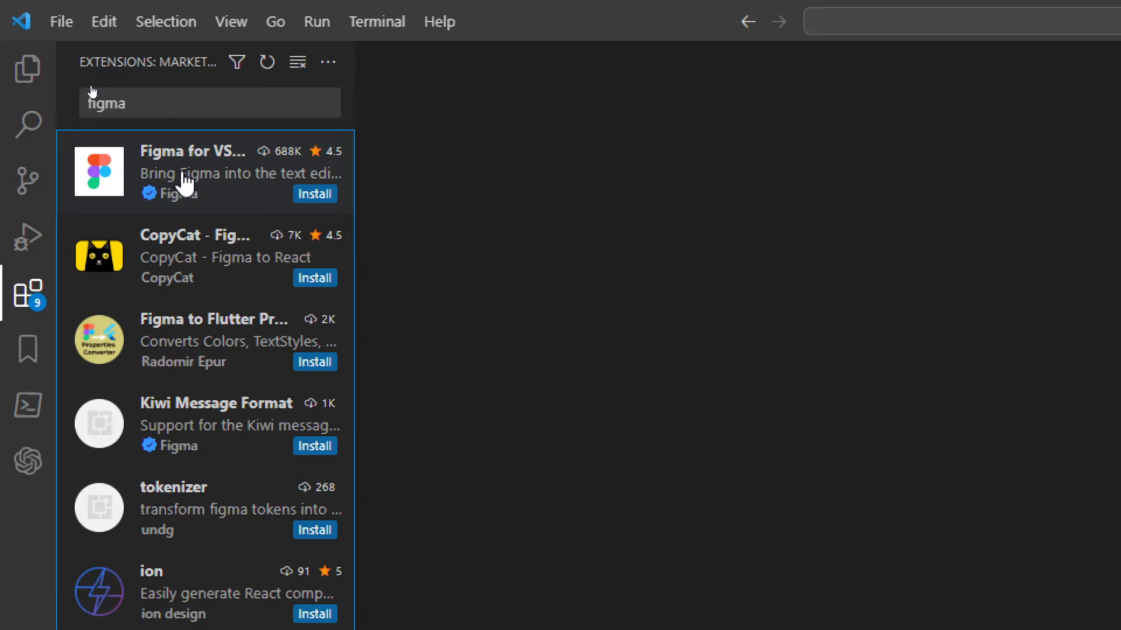
click(193, 171)
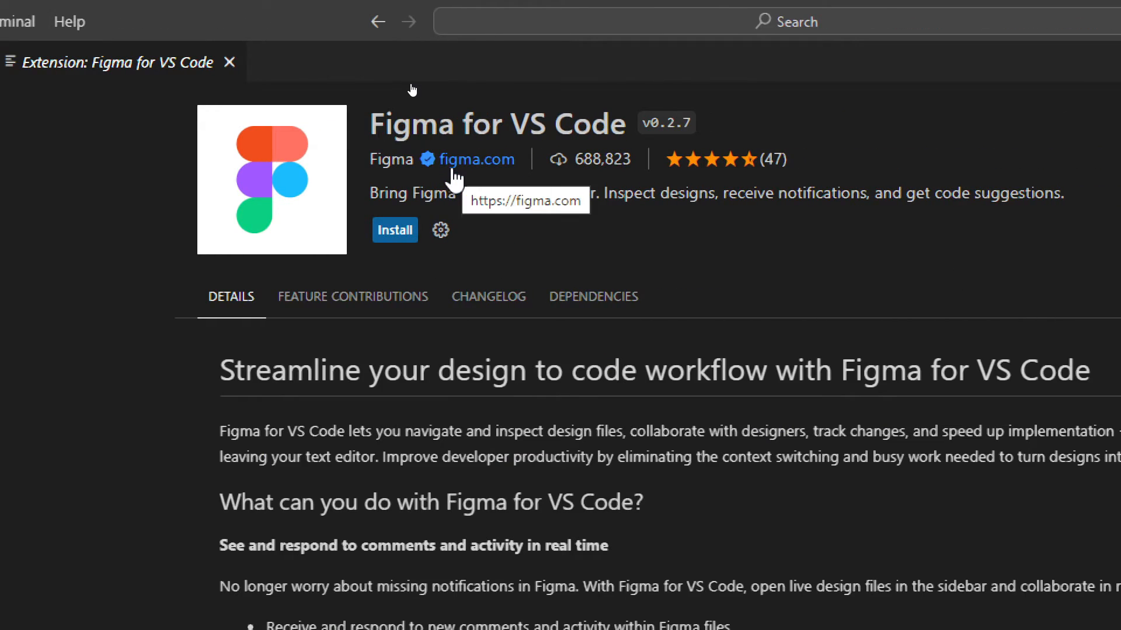
double_click(496, 124)
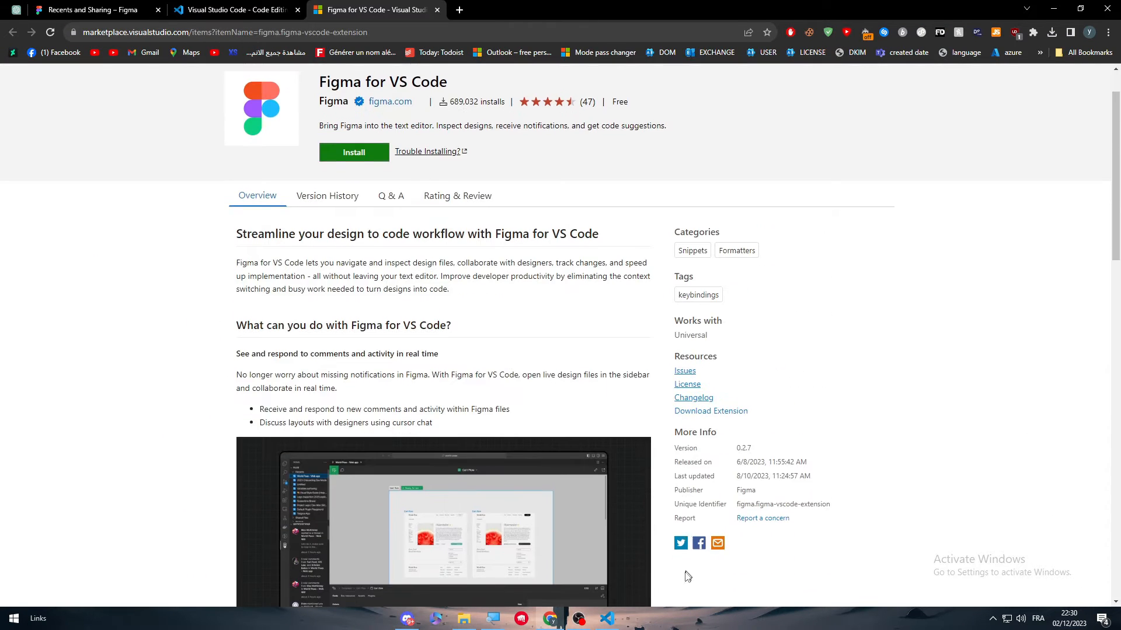
click(606, 618)
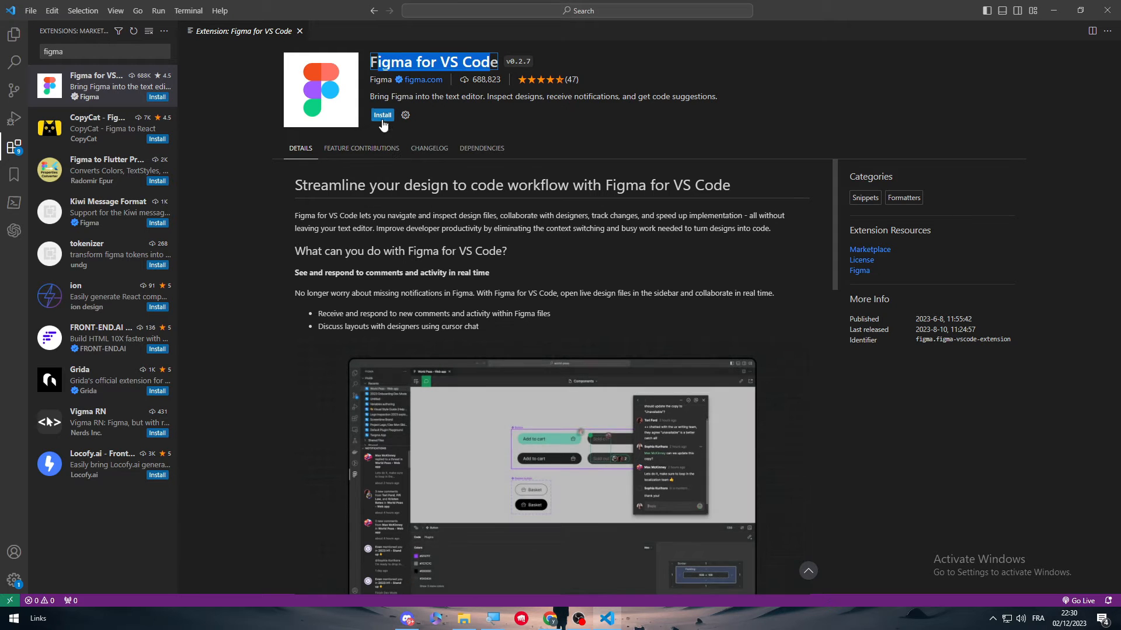
click(383, 115)
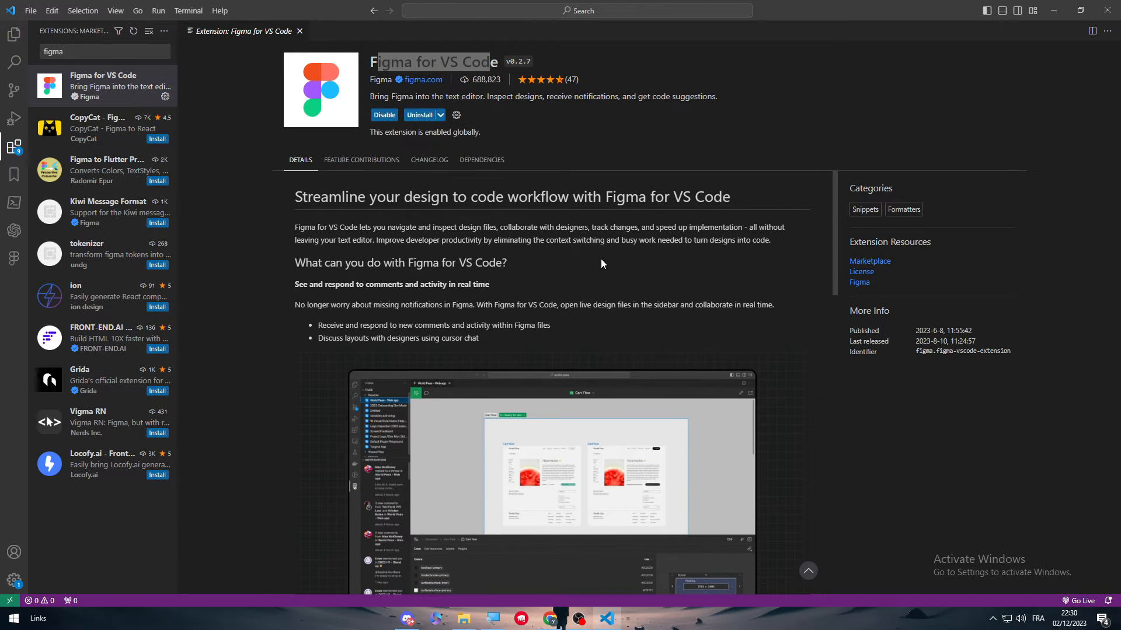
scroll(down, 3)
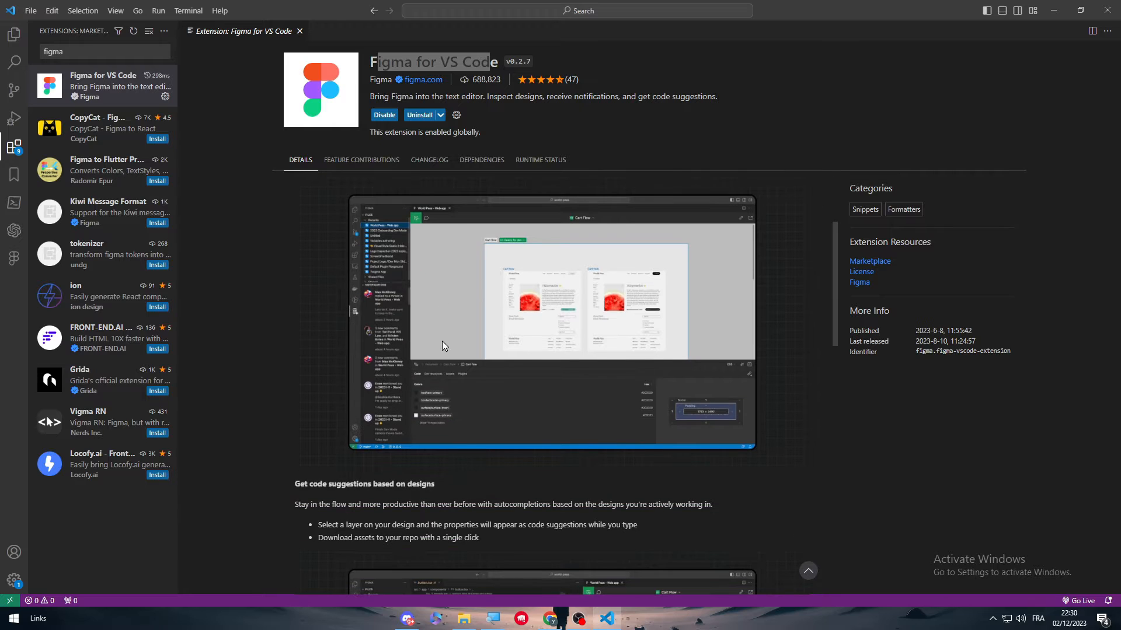
scroll(down, 3)
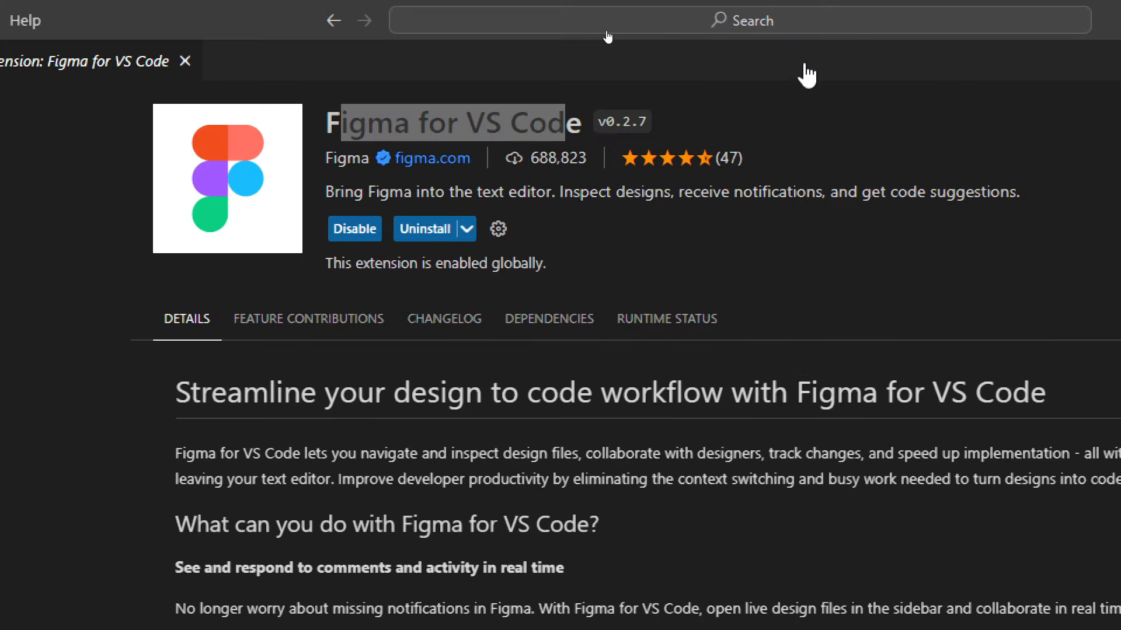
scroll(down, 3)
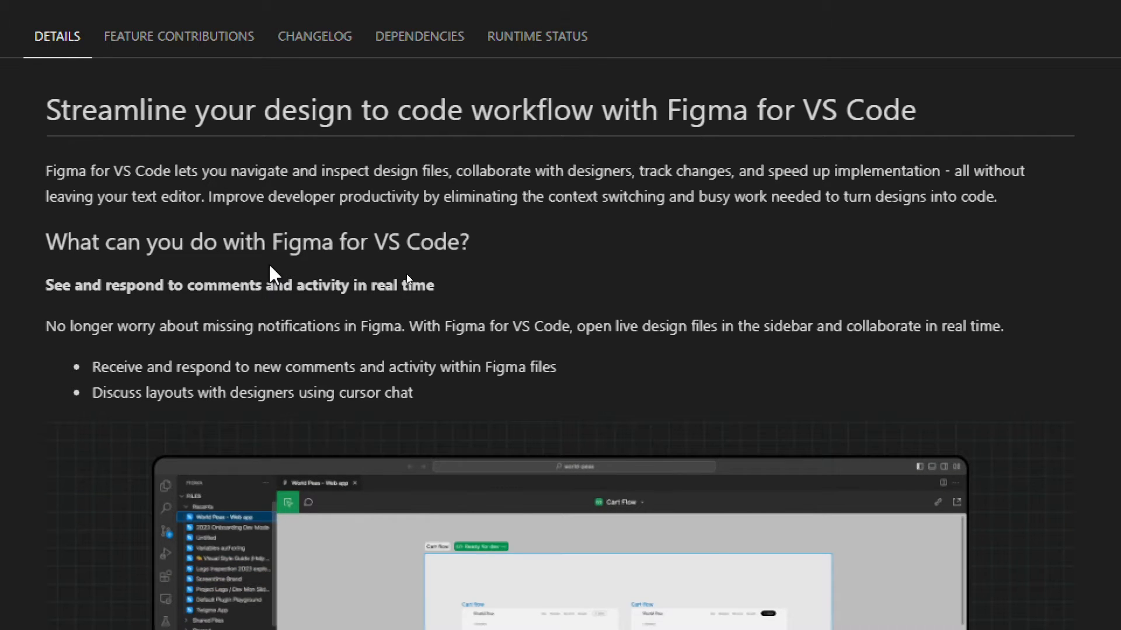
scroll(down, 3)
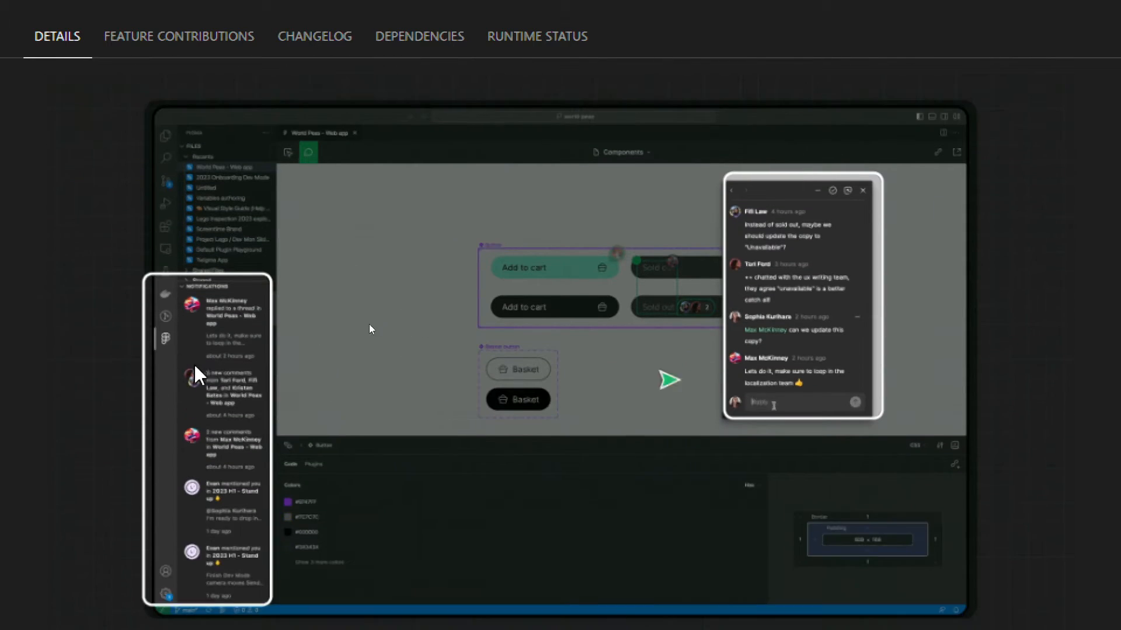
scroll(down, 3)
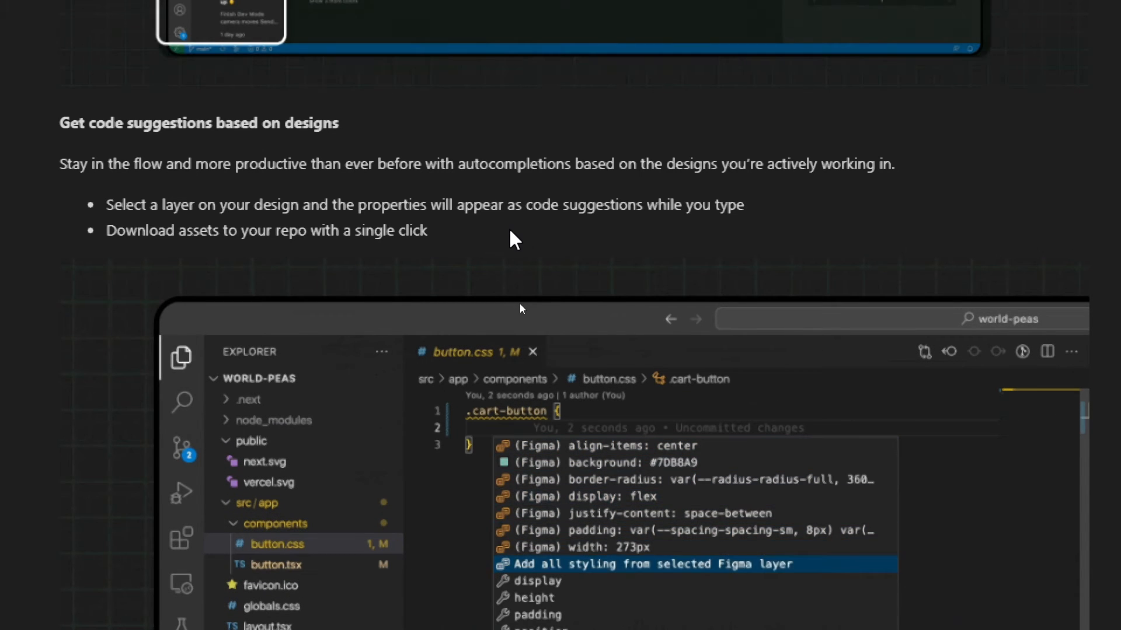
click(649, 564)
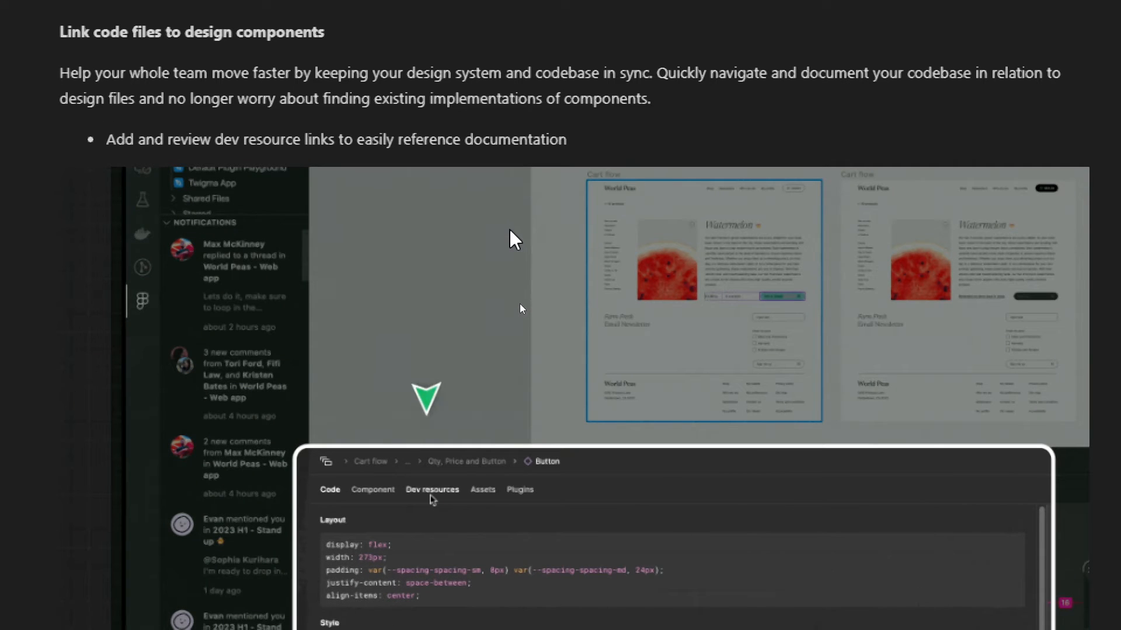
click(432, 490)
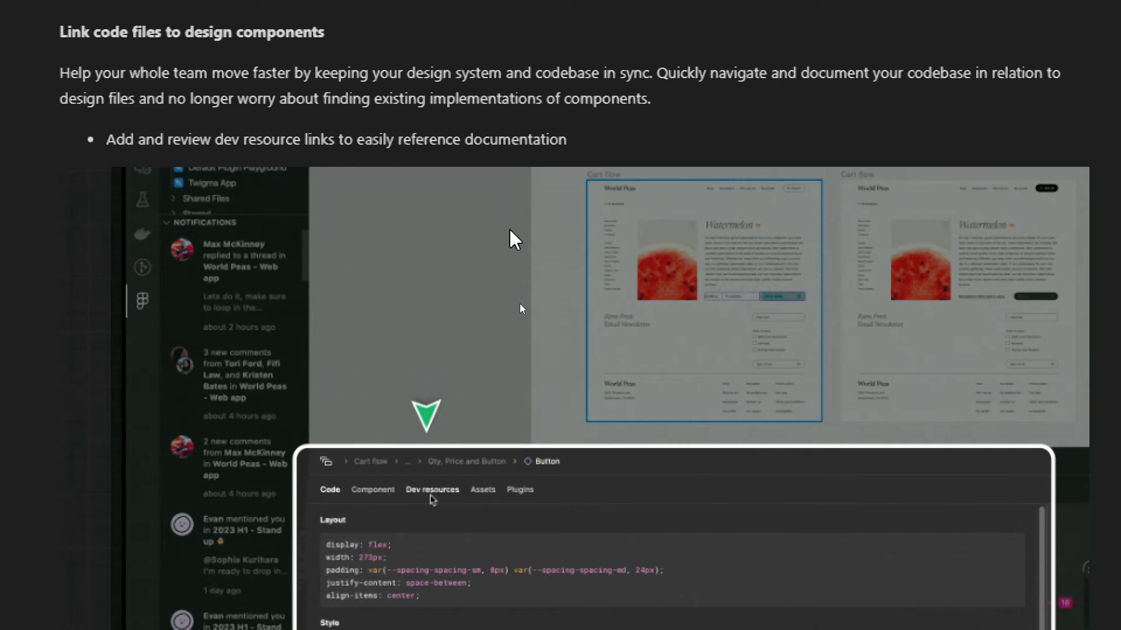
click(433, 489)
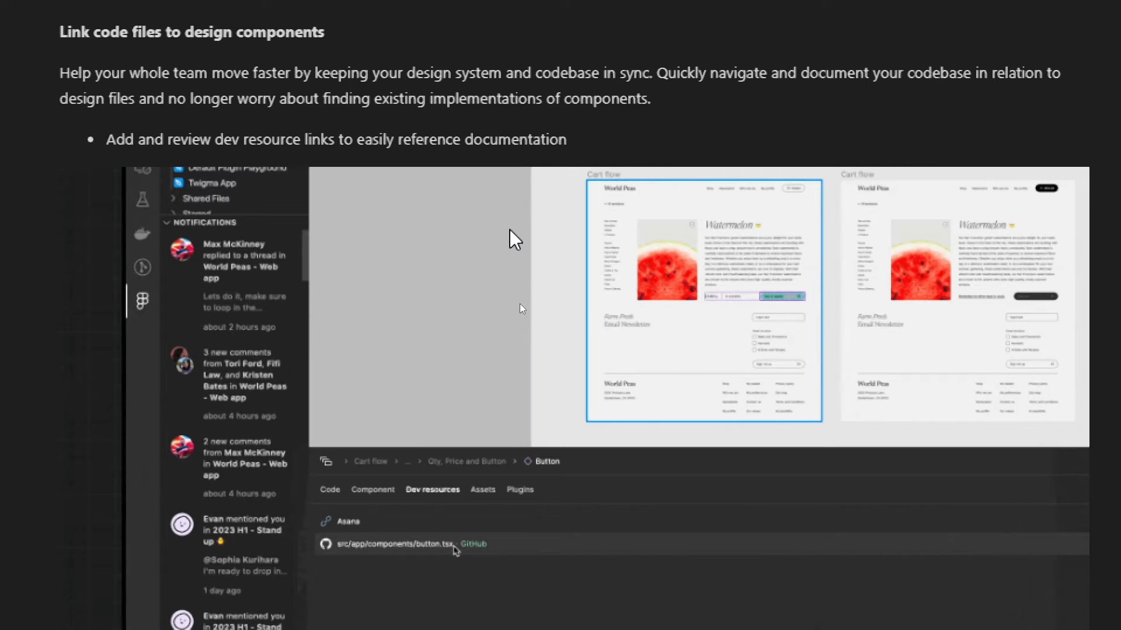
click(407, 544)
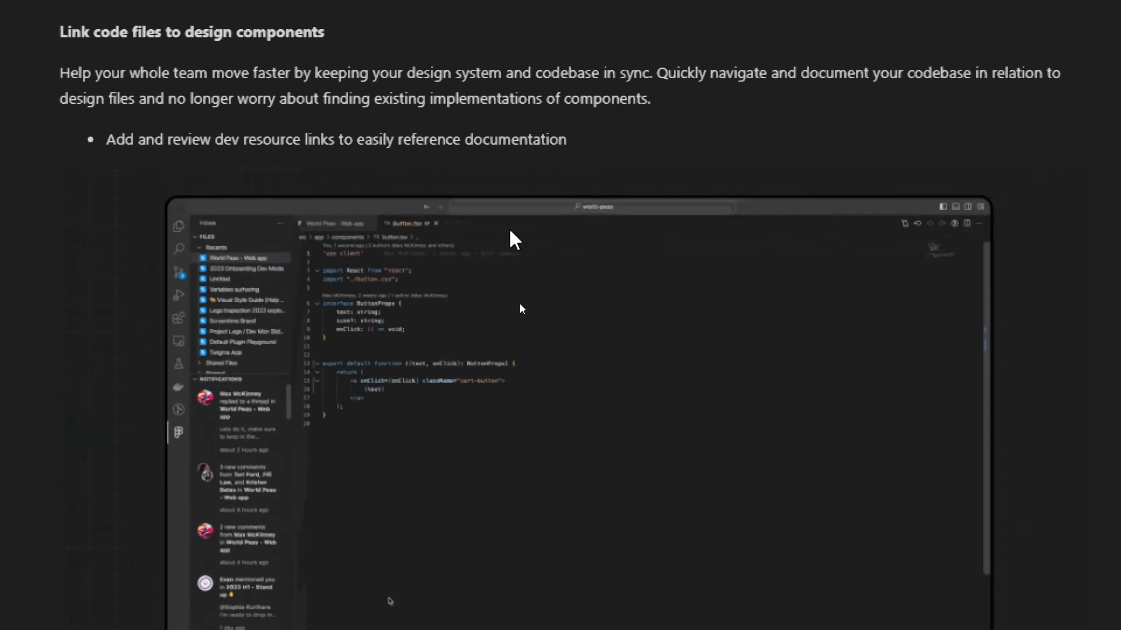
click(332, 223)
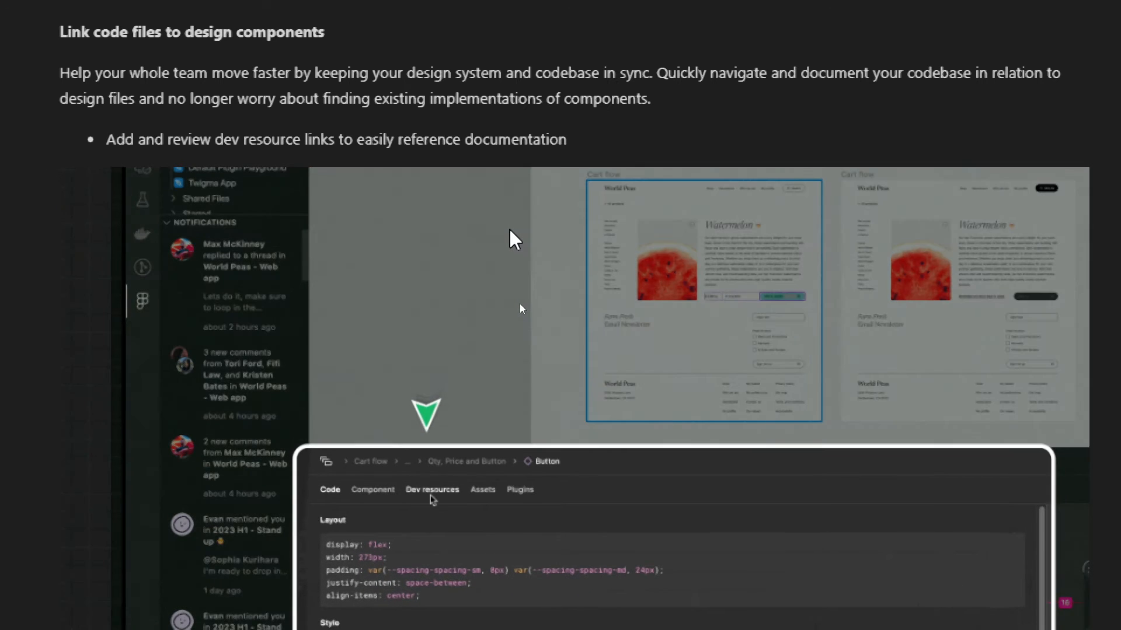
scroll(down, 3)
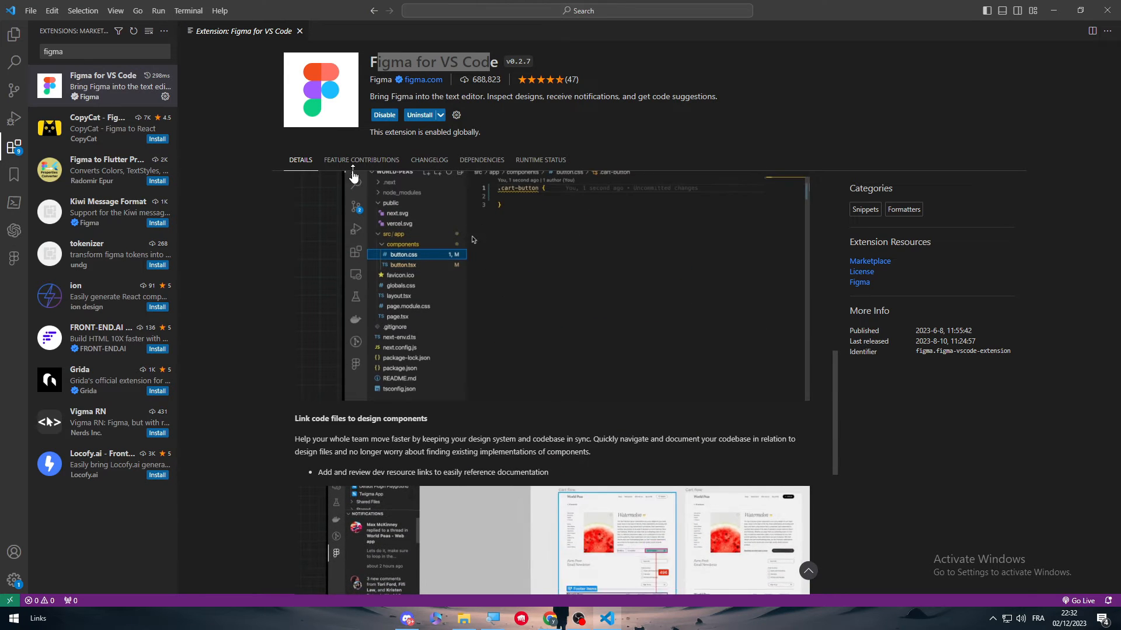
Review the Figma extension's changelog, Git dependency and runtime status, then its feature contributions
click(360, 159)
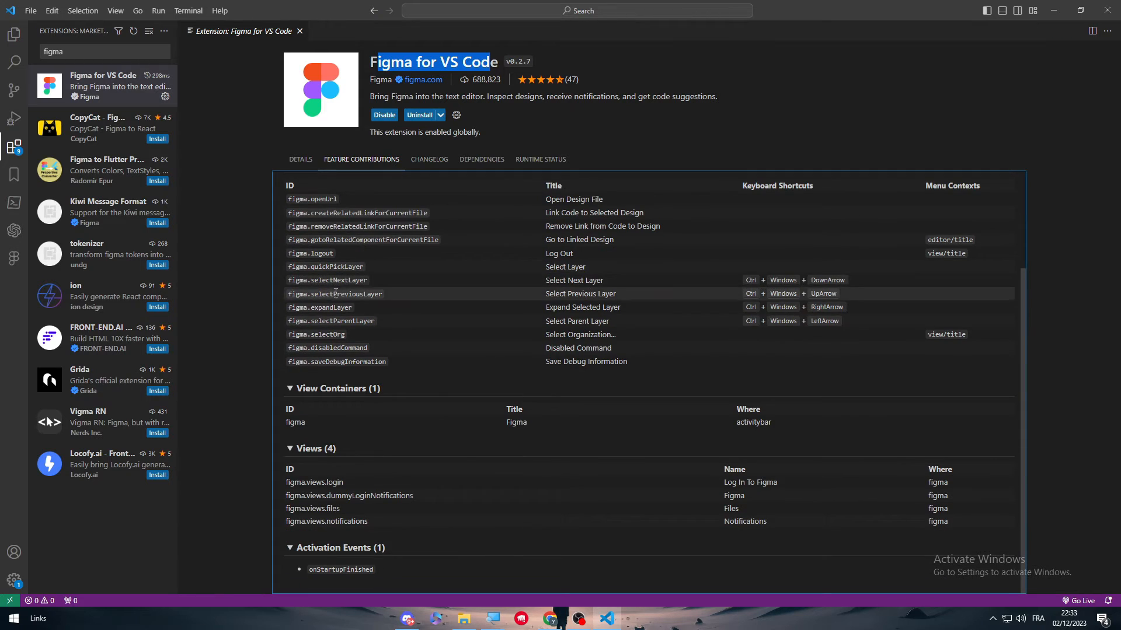
click(429, 159)
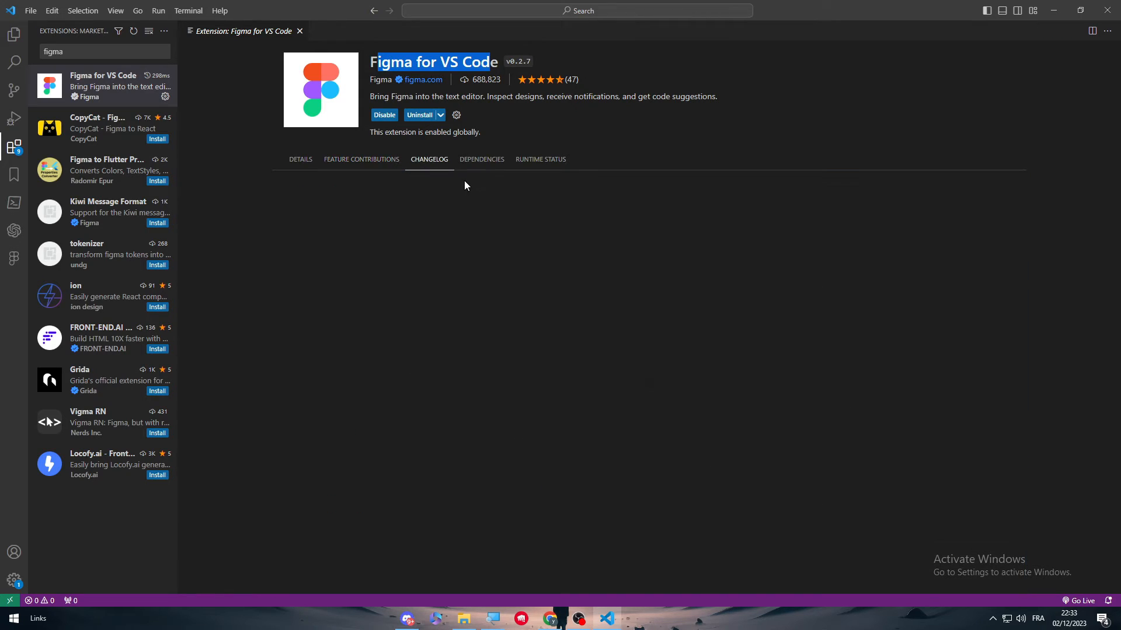
click(481, 159)
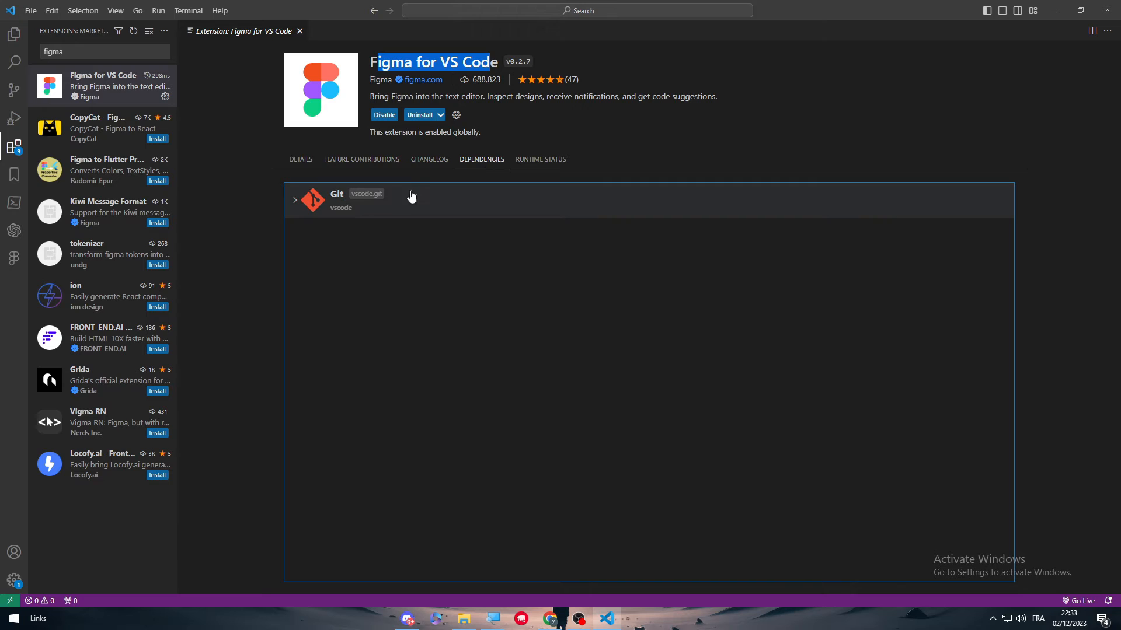
click(294, 200)
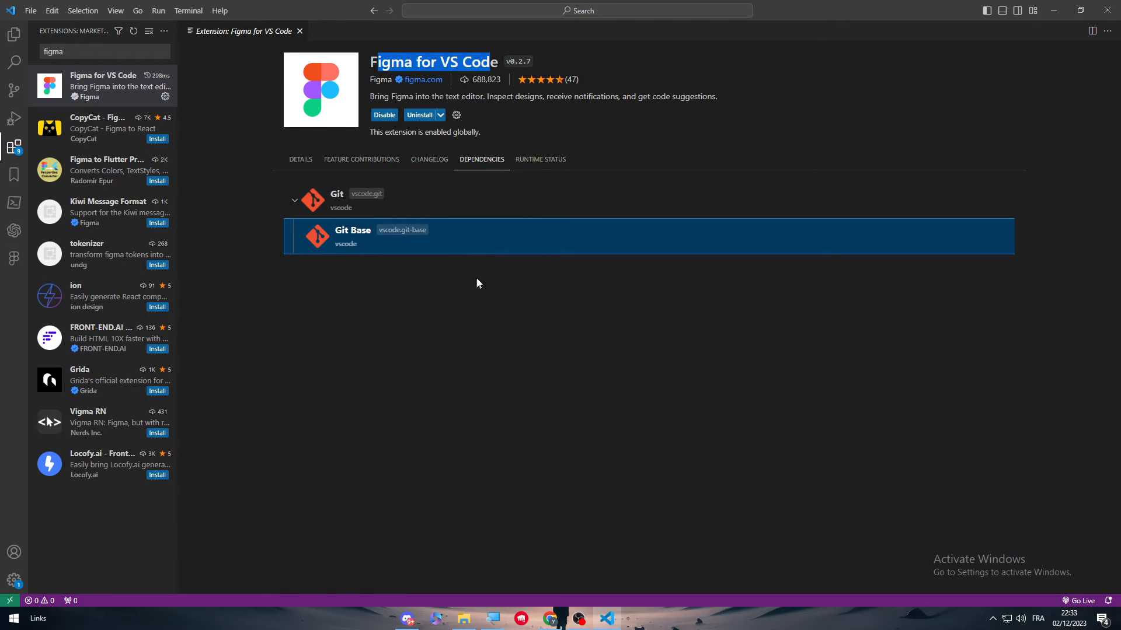
click(540, 159)
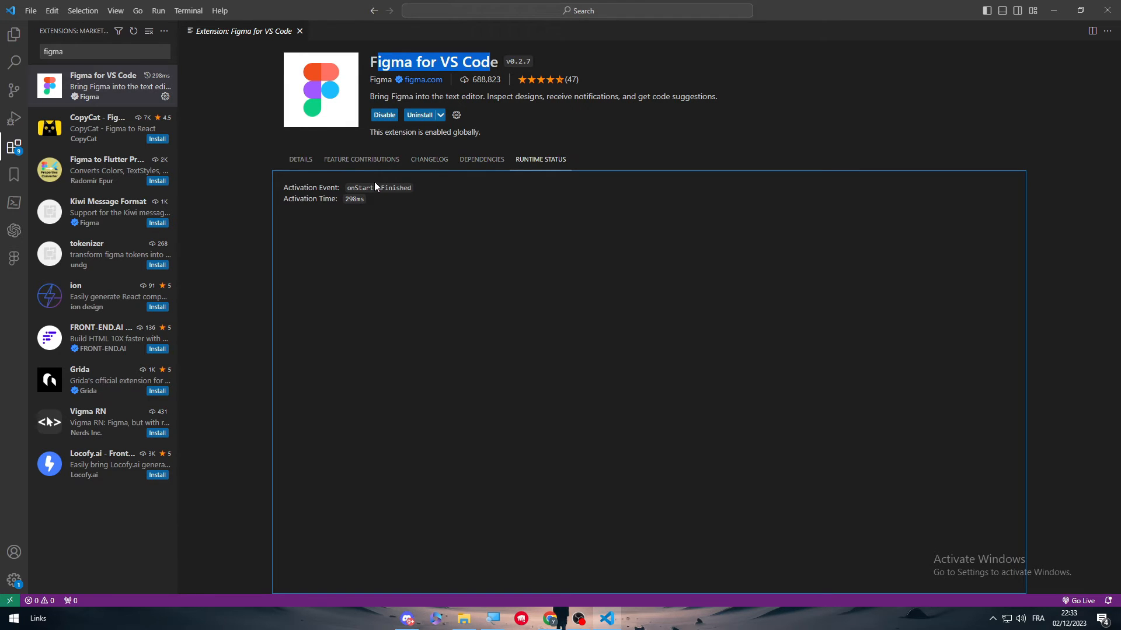
click(361, 159)
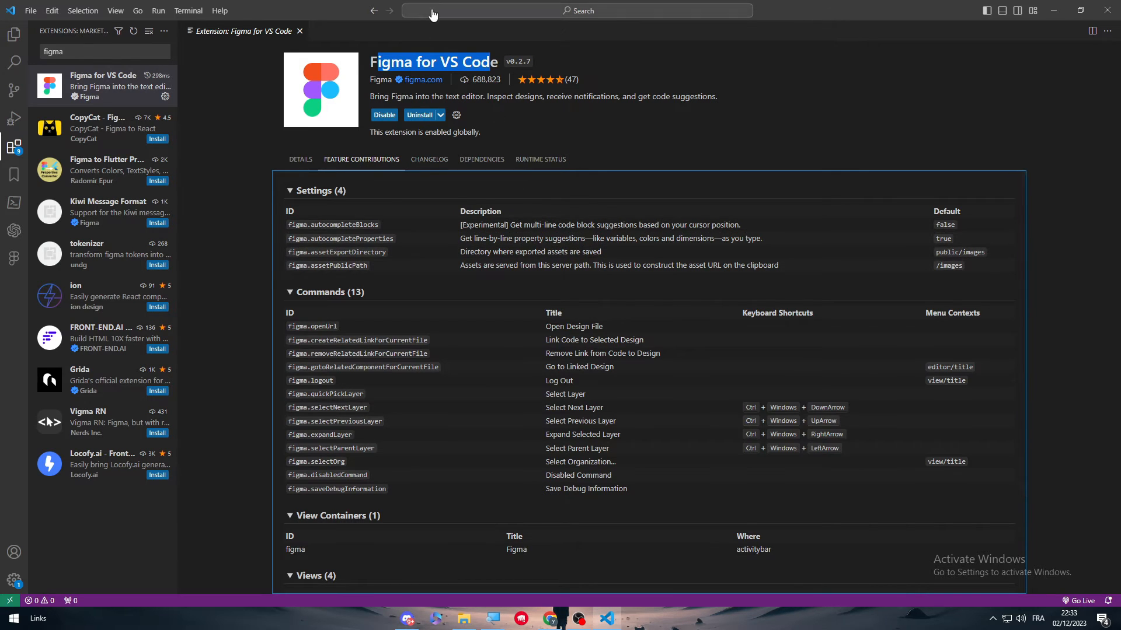
text(fig)
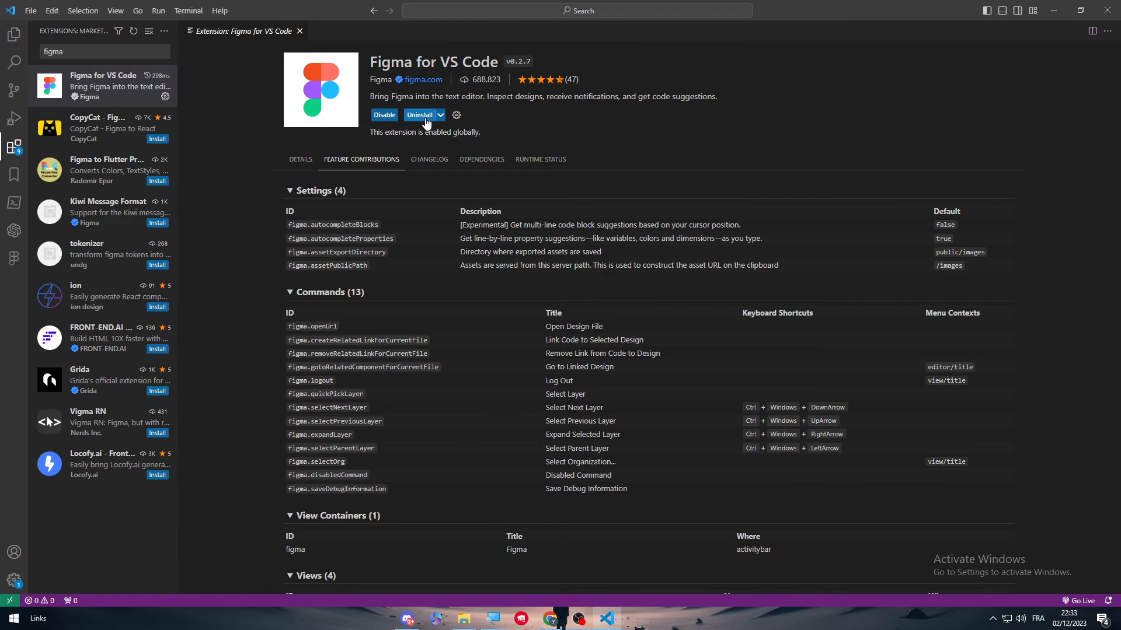
click(441, 115)
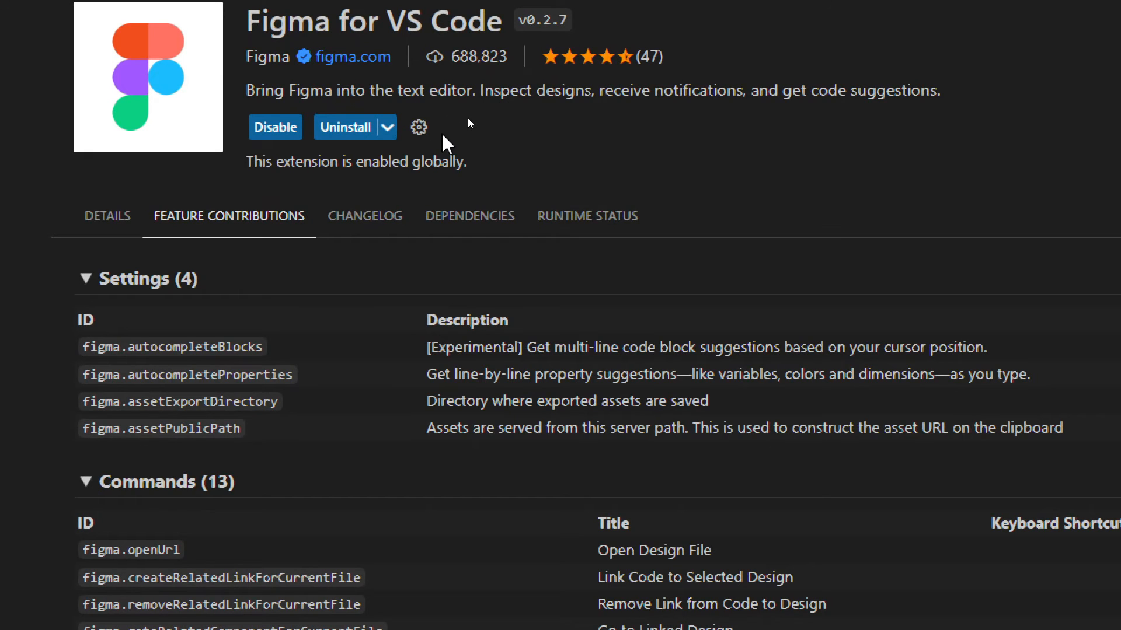
click(418, 127)
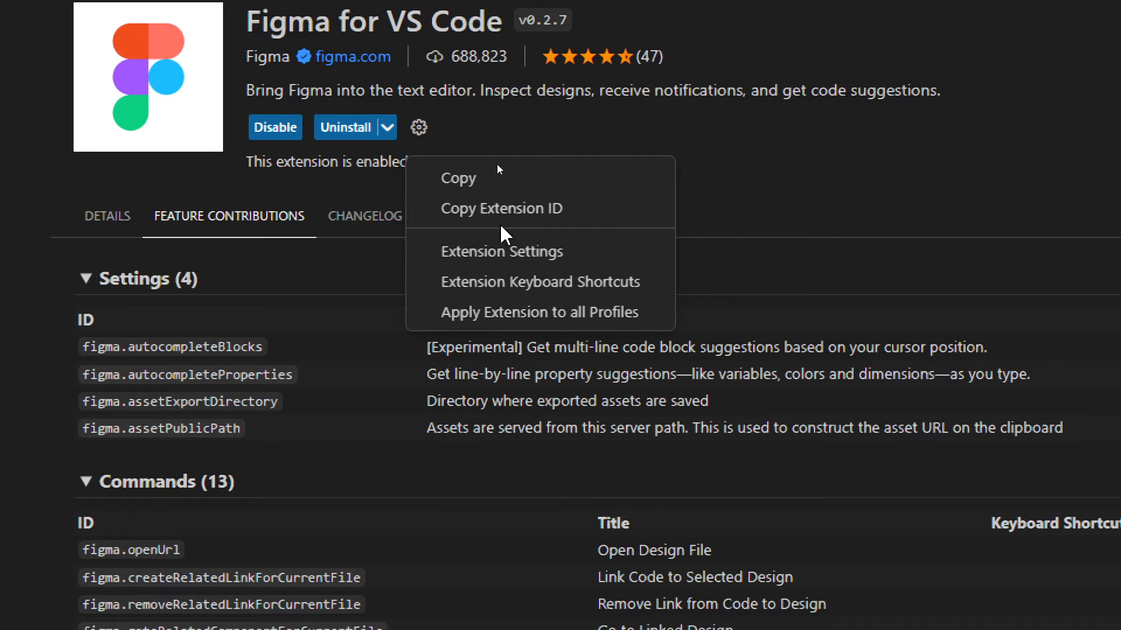
mouse_move(541, 311)
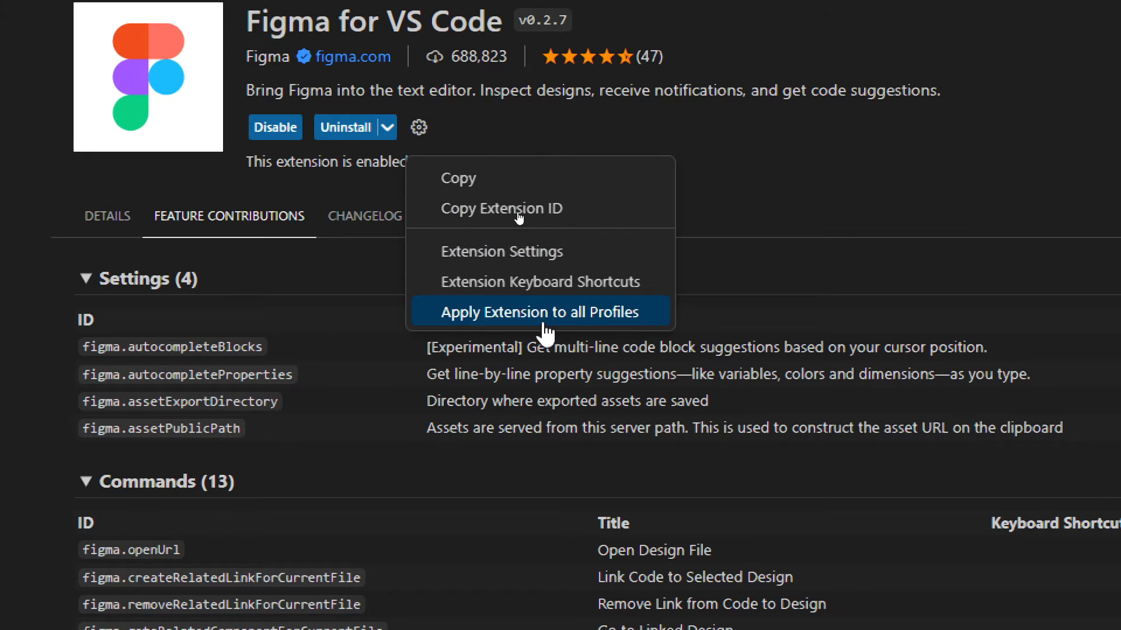
click(539, 312)
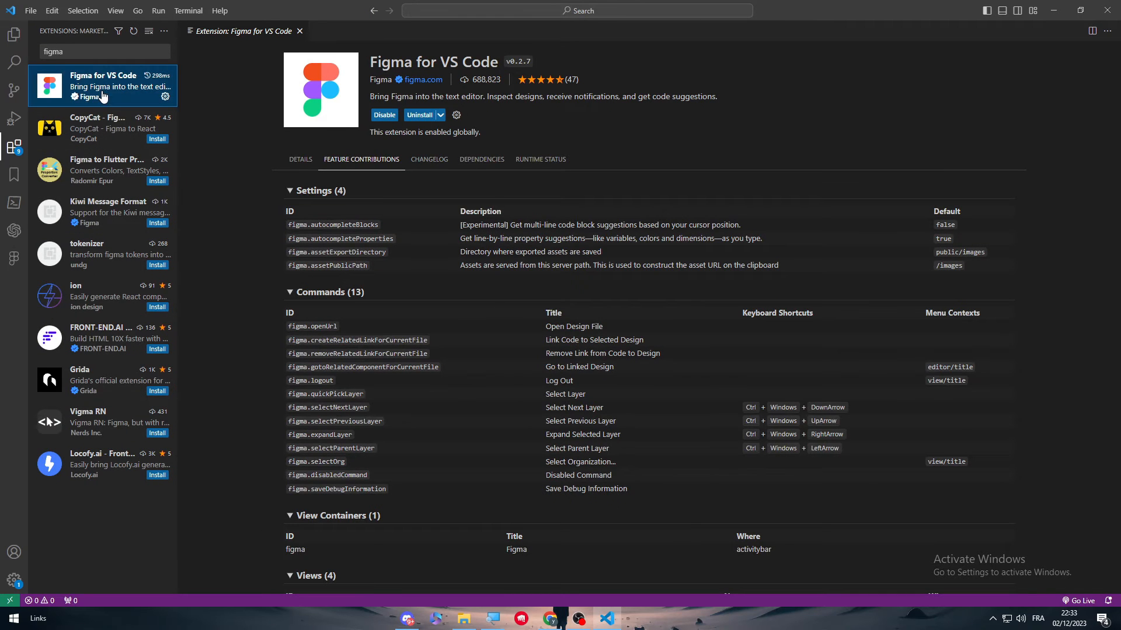
Look over Figma to Flutter Properties Converter, then open Kiwi Message Format's details
click(300, 148)
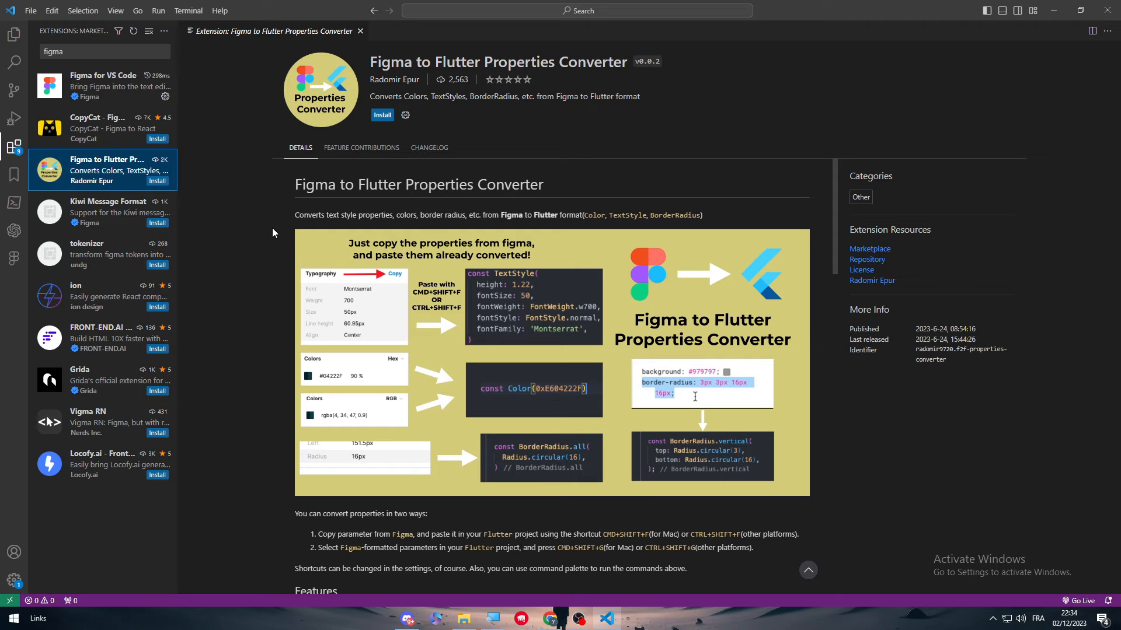
mouse_move(81, 87)
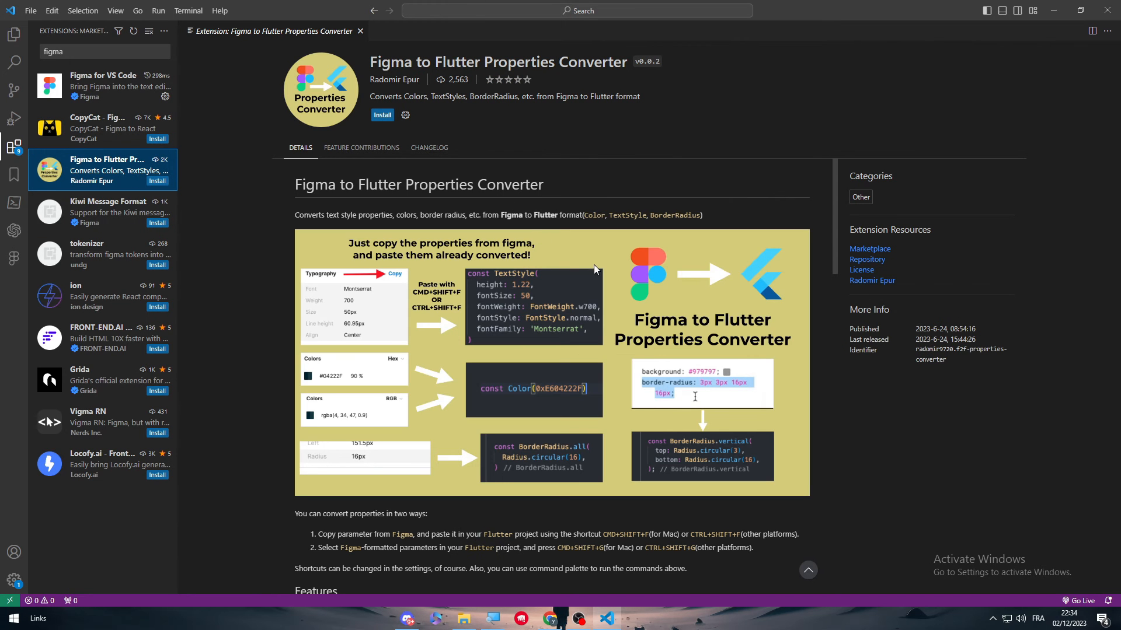
mouse_move(623, 212)
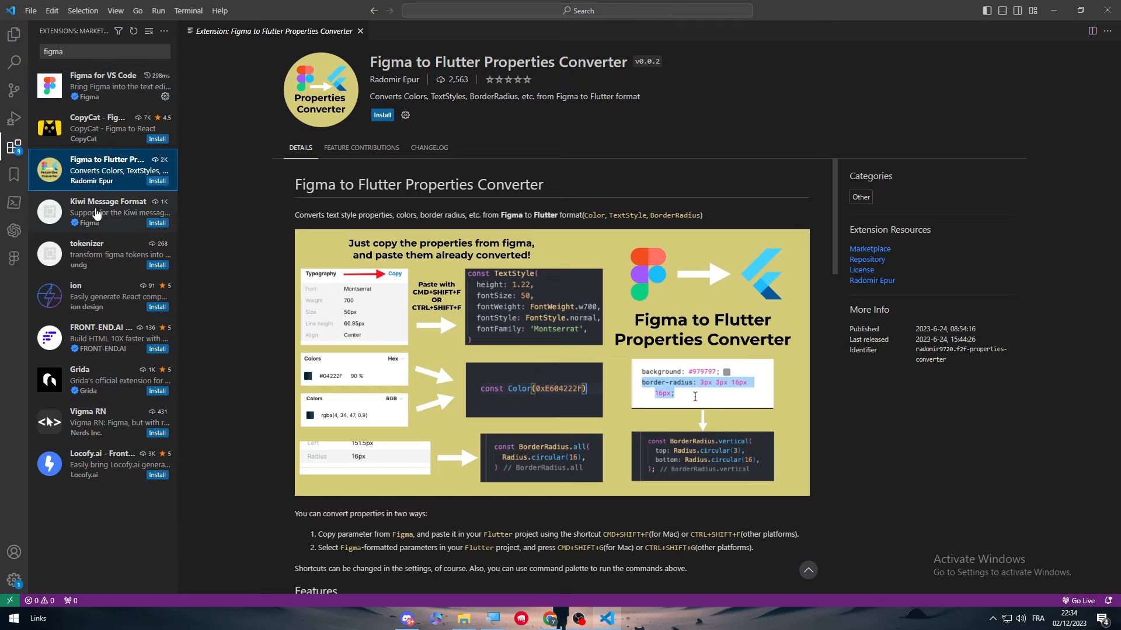
click(107, 211)
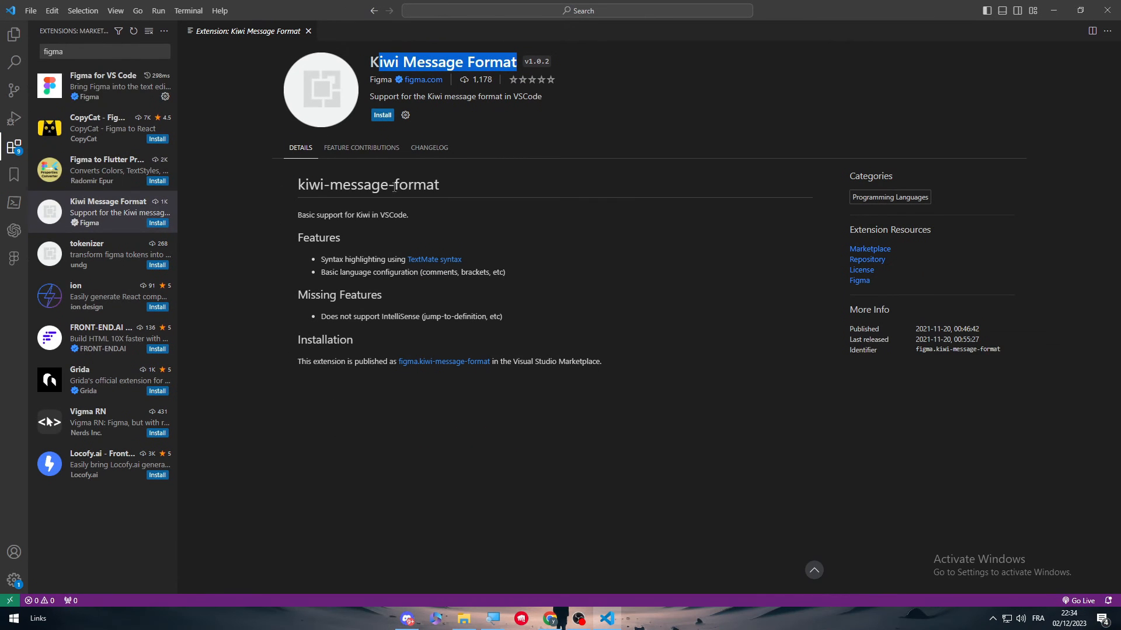
Reopen Figma for VS Code, open its figma.com publisher link, and check the last updated date
click(103, 86)
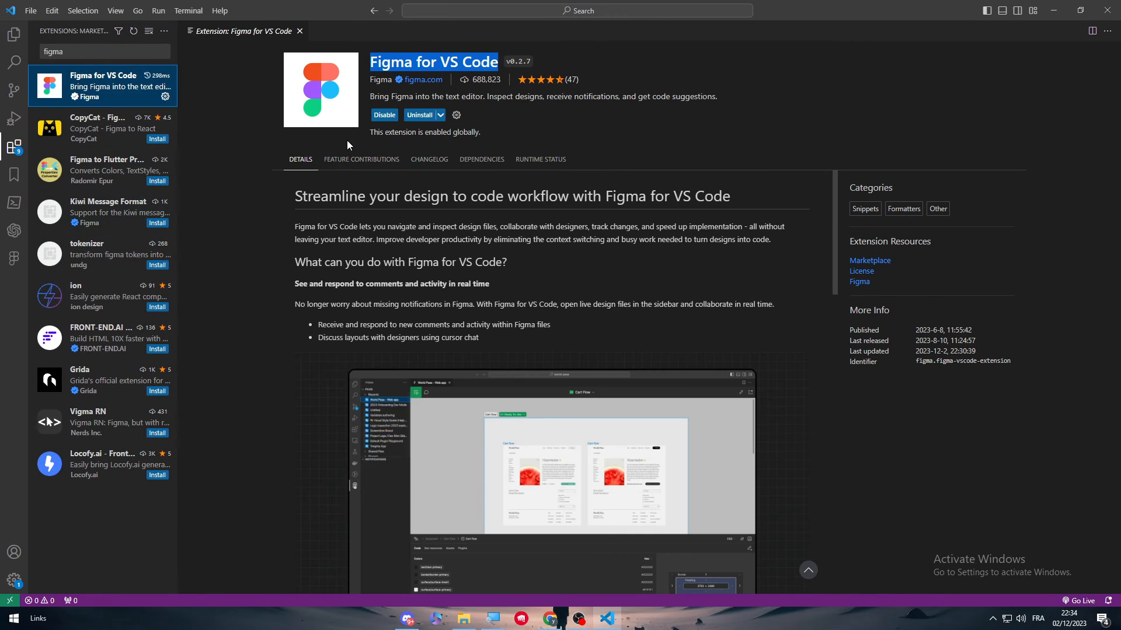
click(424, 80)
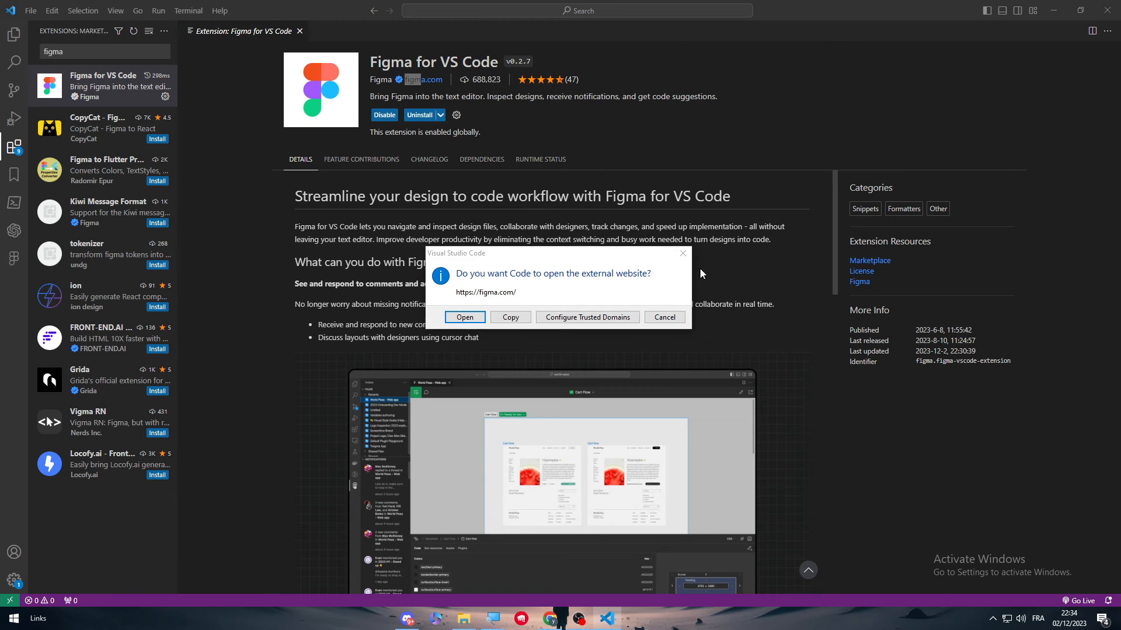
click(662, 316)
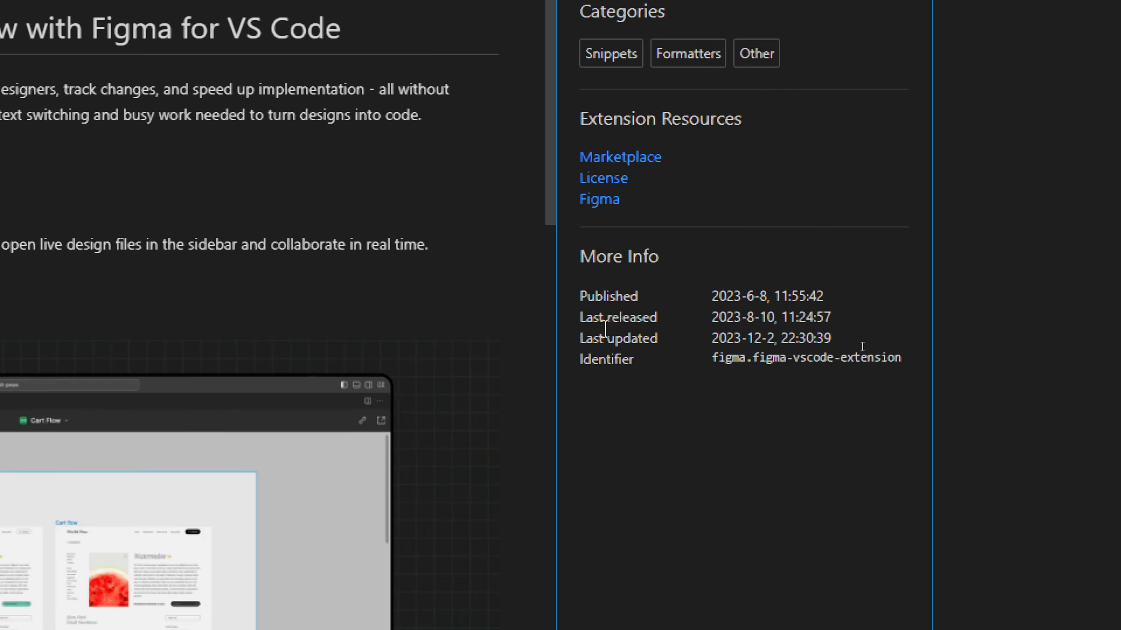
double_click(724, 337)
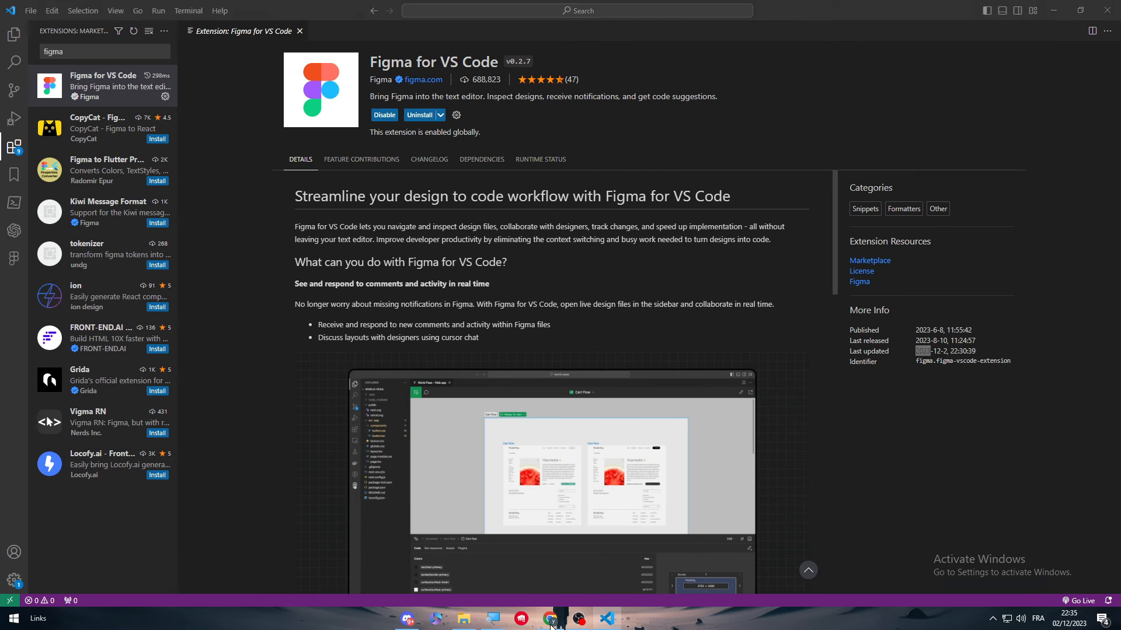
Open the Untitled LOGIN design from Figma's Recents in Chrome and clear the canvas selection
click(551, 619)
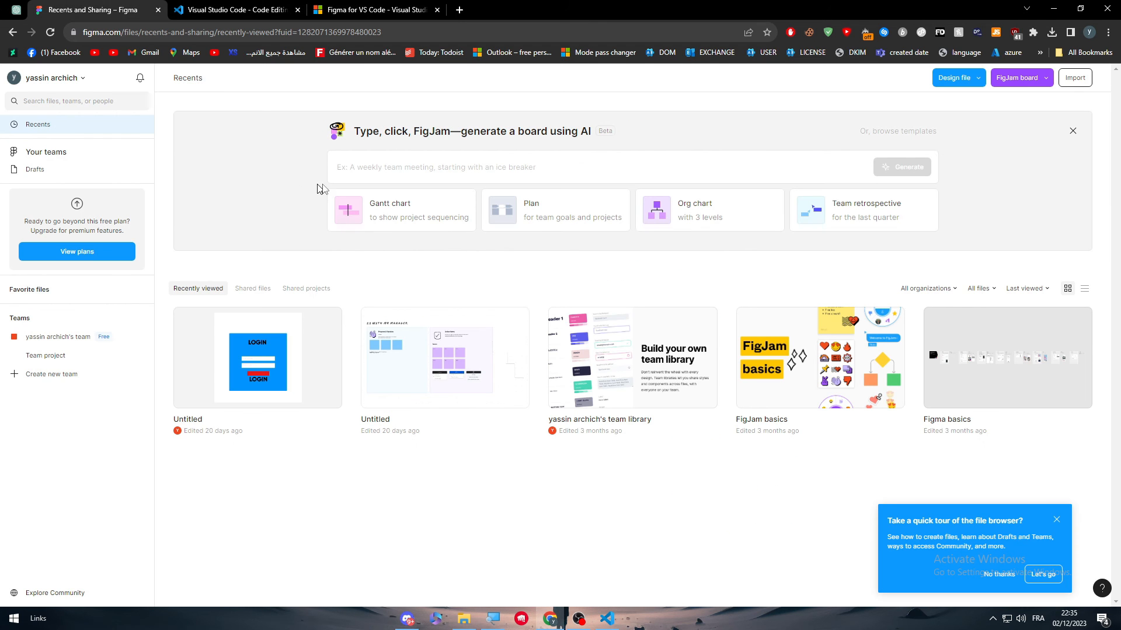
mouse_move(804, 199)
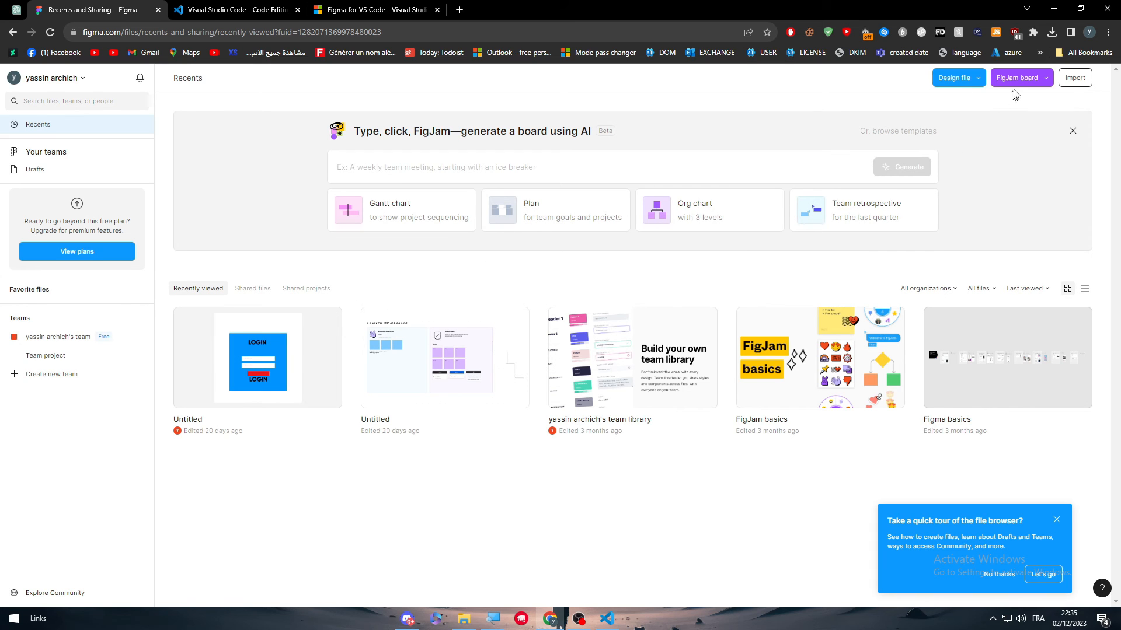
mouse_move(954, 77)
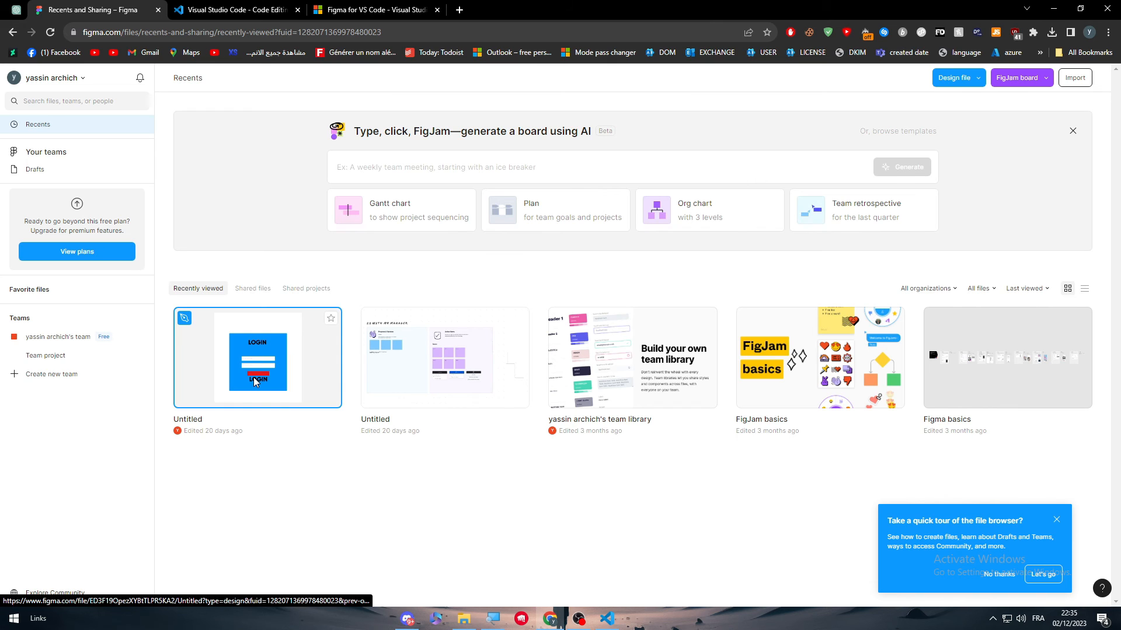
double_click(257, 357)
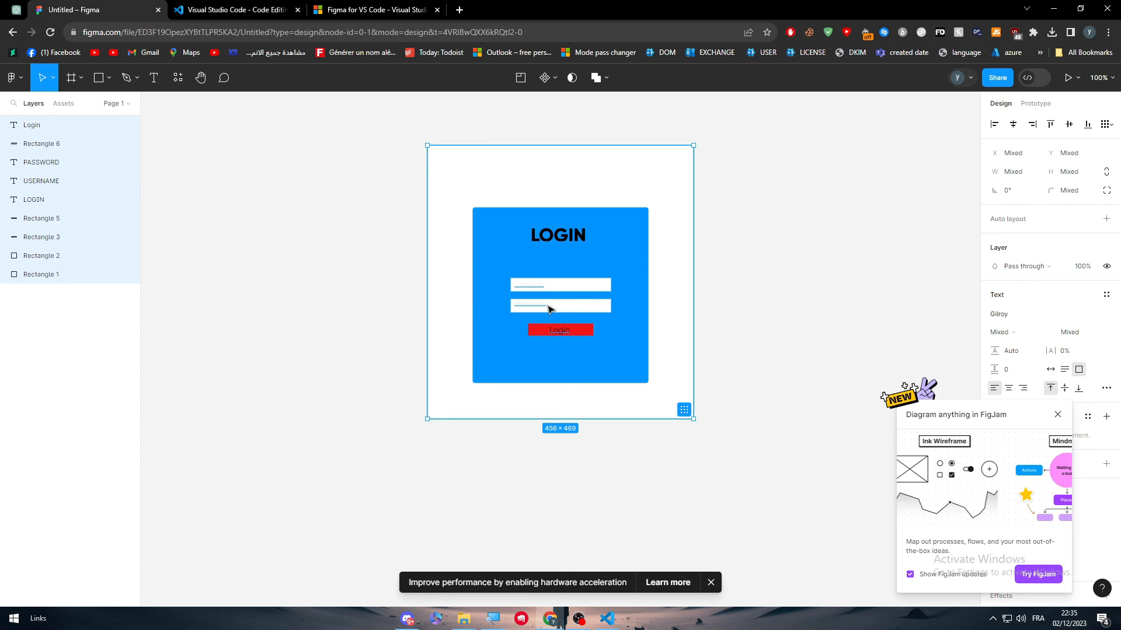
click(739, 290)
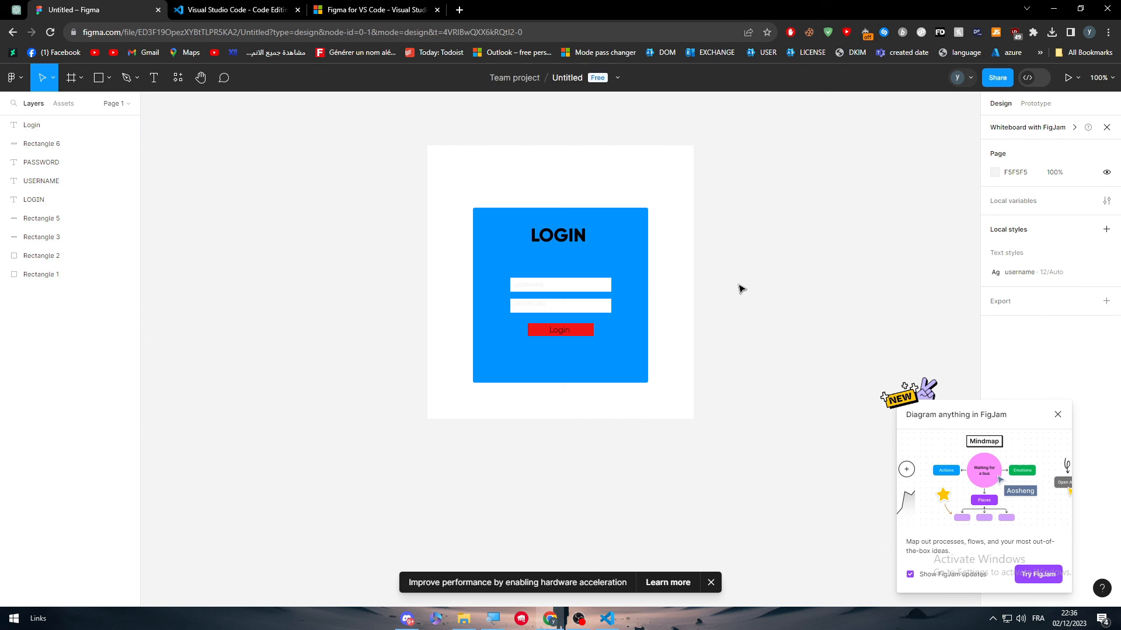